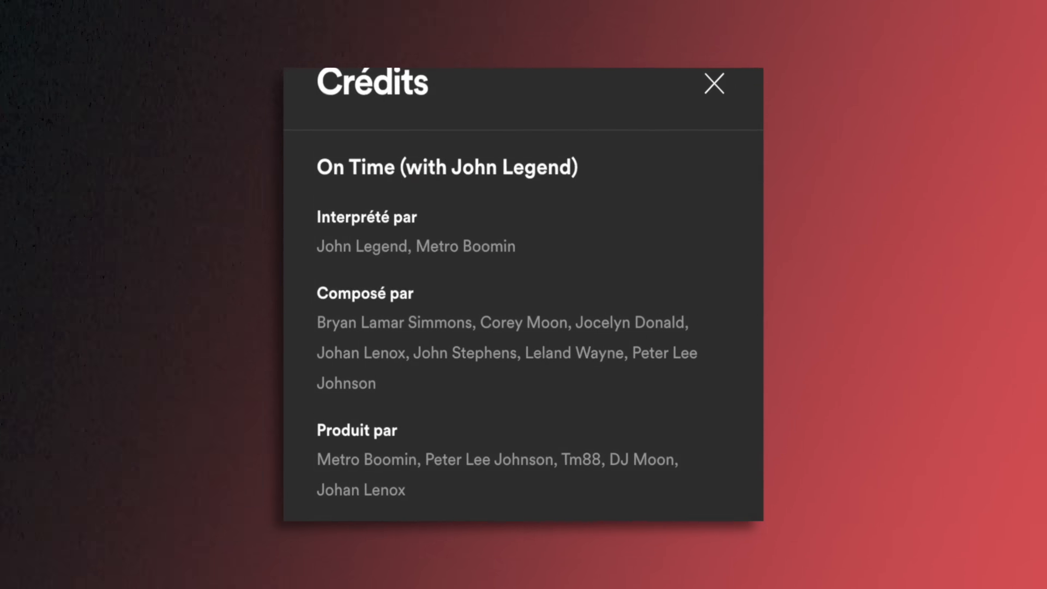
- Close the On Time credits dialog to return to the Heroes & Villains album page
left_click(715, 84)
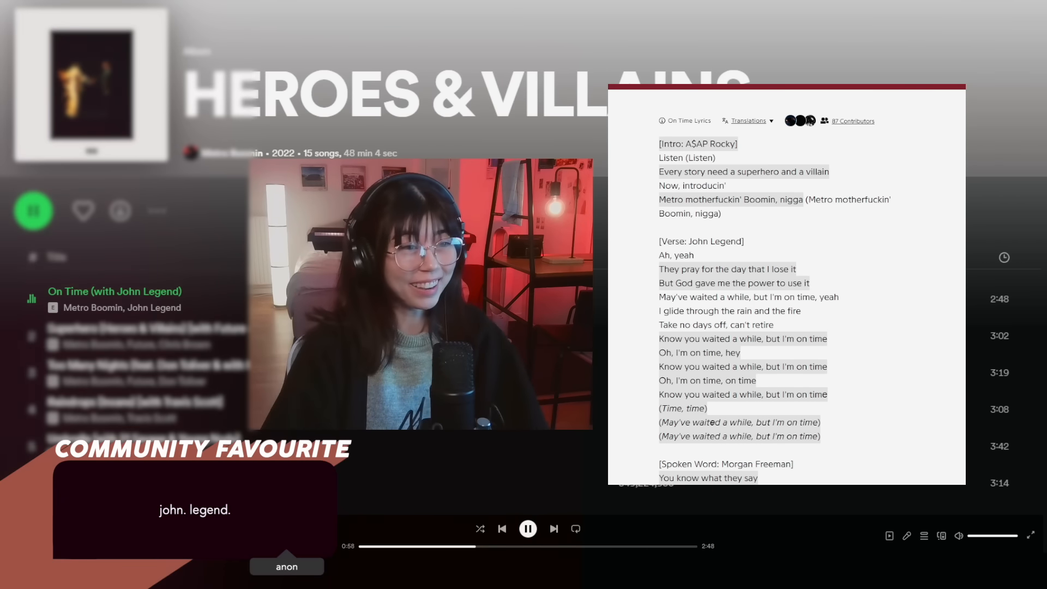
- Scroll the On Time lyrics page down to the Outro section
scroll("down", 3)
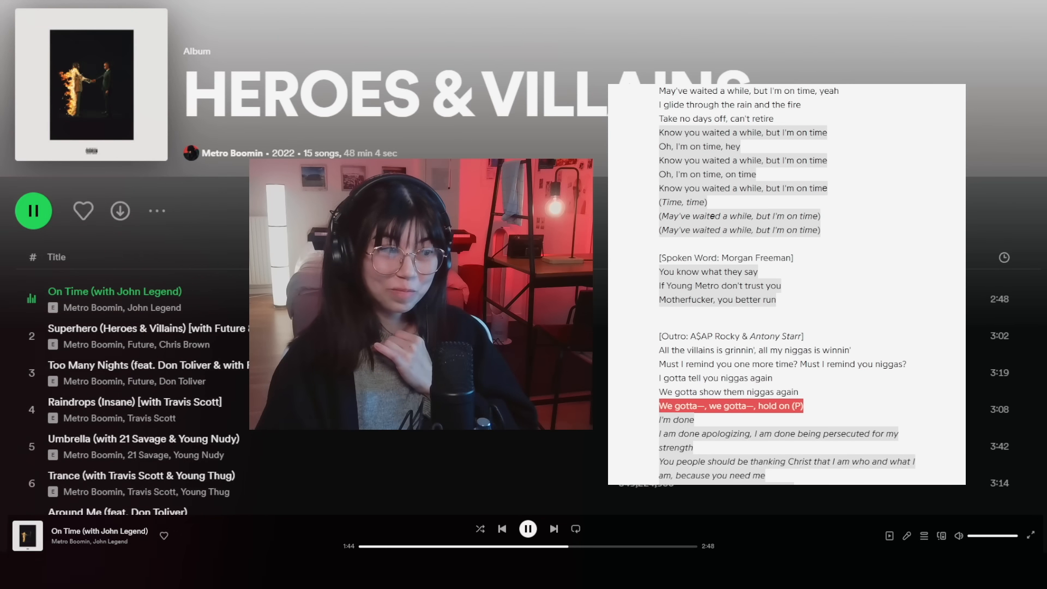
scroll("down", 3)
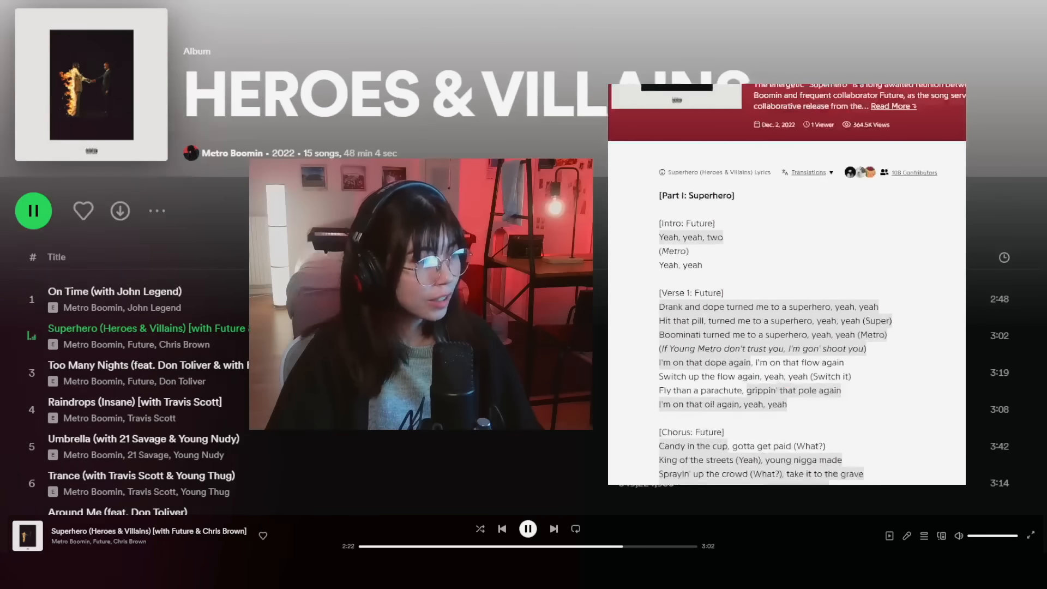
- Scroll down through the Superhero (Heroes & Villains) lyrics
scroll("down", 3)
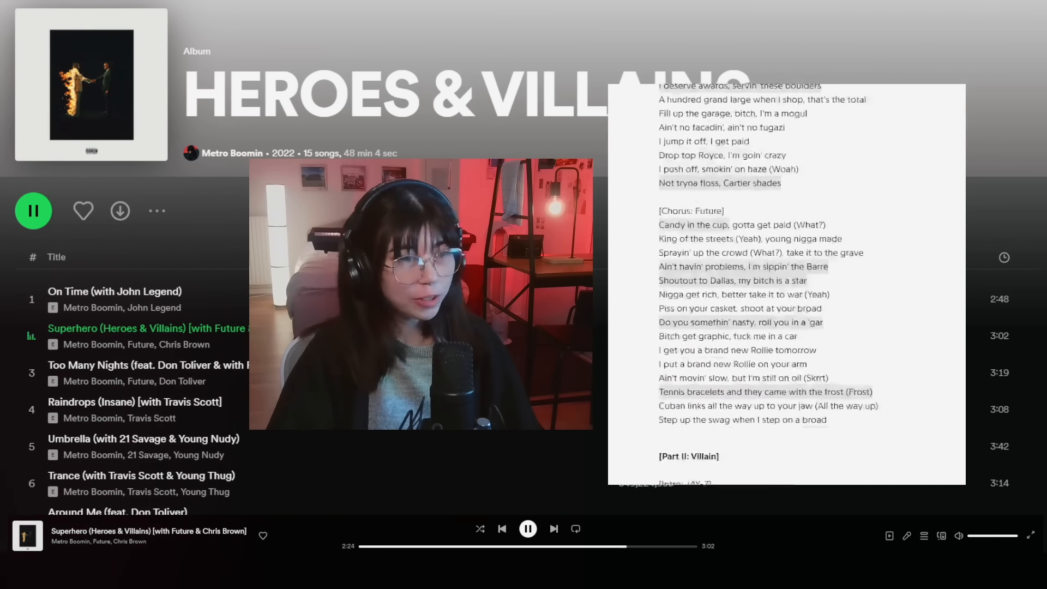
scroll("down", 3)
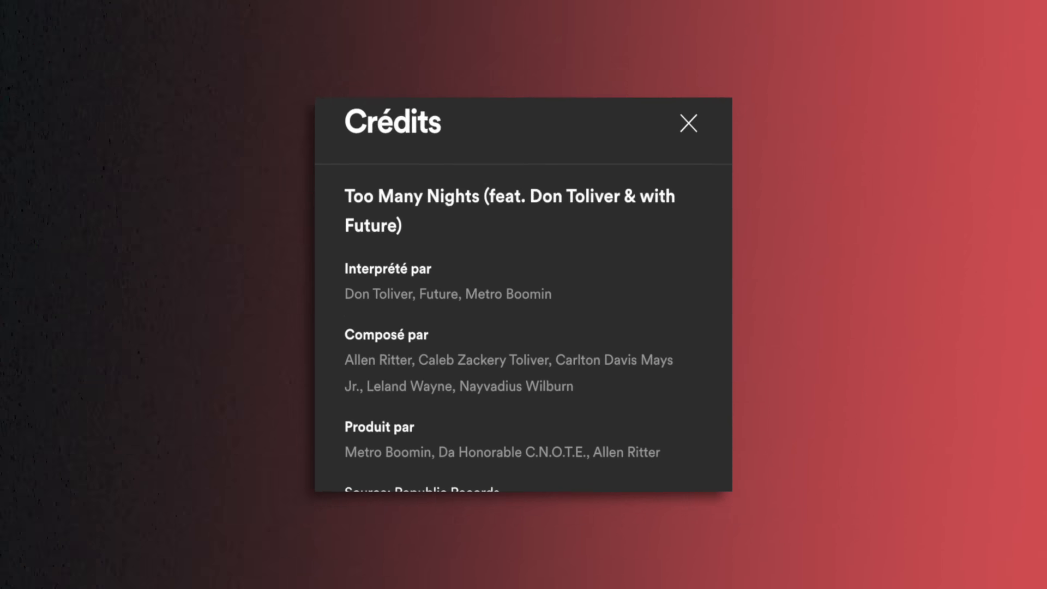
- Close the Too Many Nights credits dialog so its lyrics can be read
left_click(688, 123)
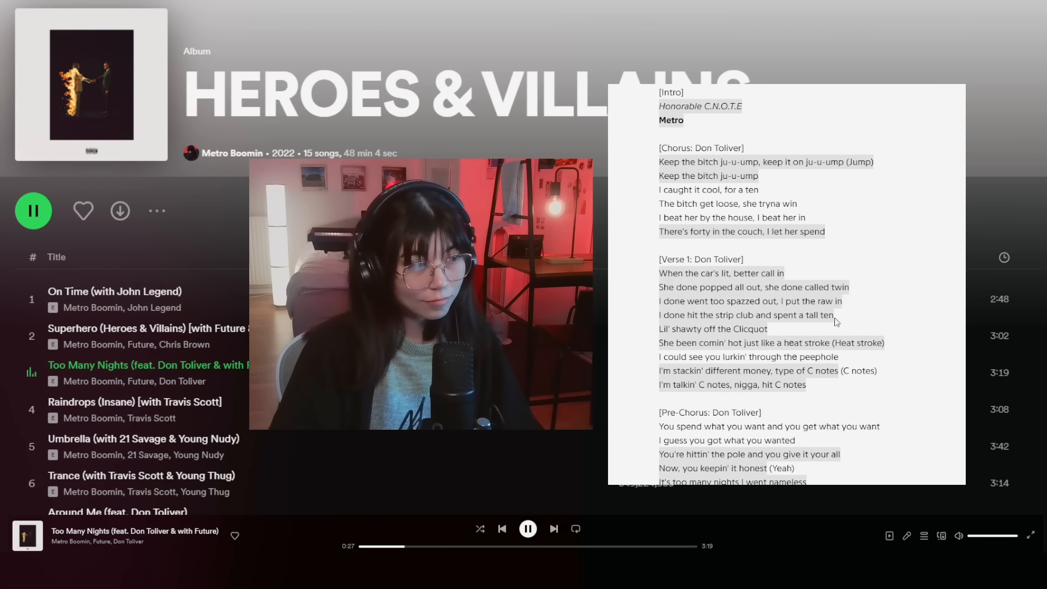
mouse_move(929, 324)
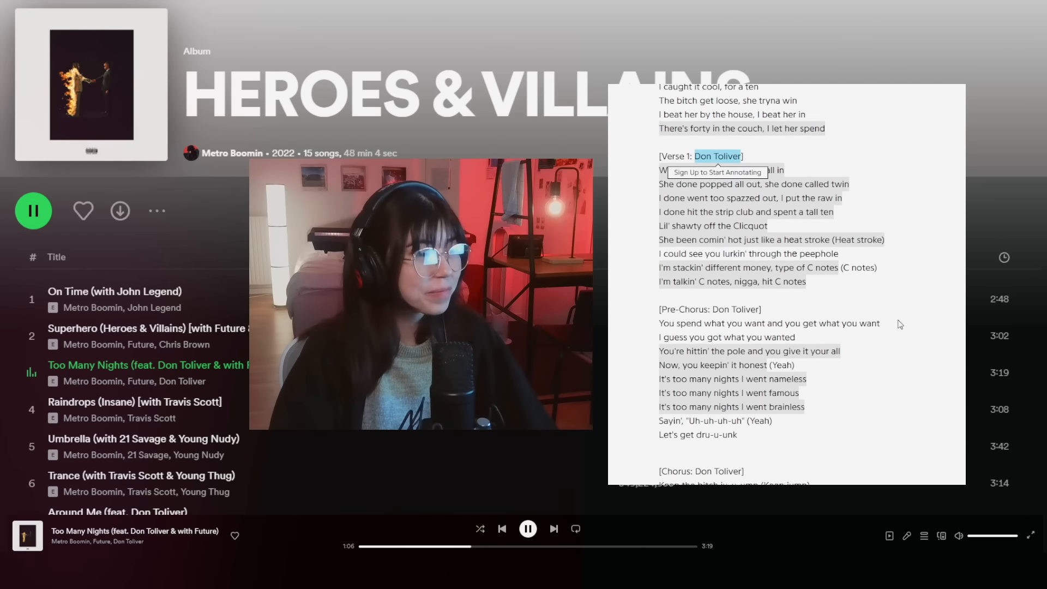
mouse_move(905, 317)
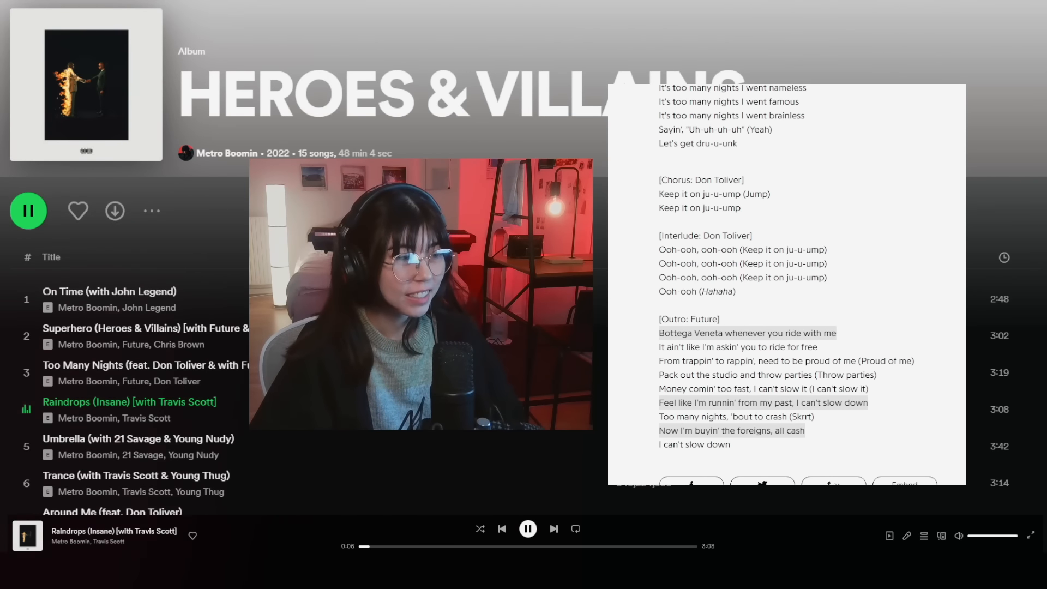
- Pick Raindrops (Insane) from the album tracklist and scroll its lyrics to the outro
scroll("down", 3)
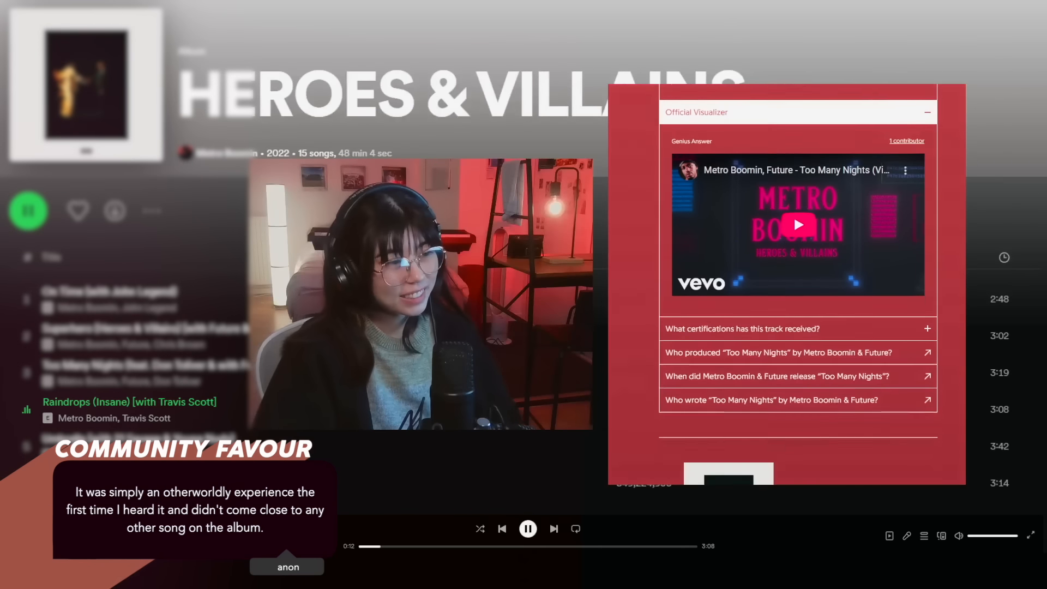
scroll("down", 3)
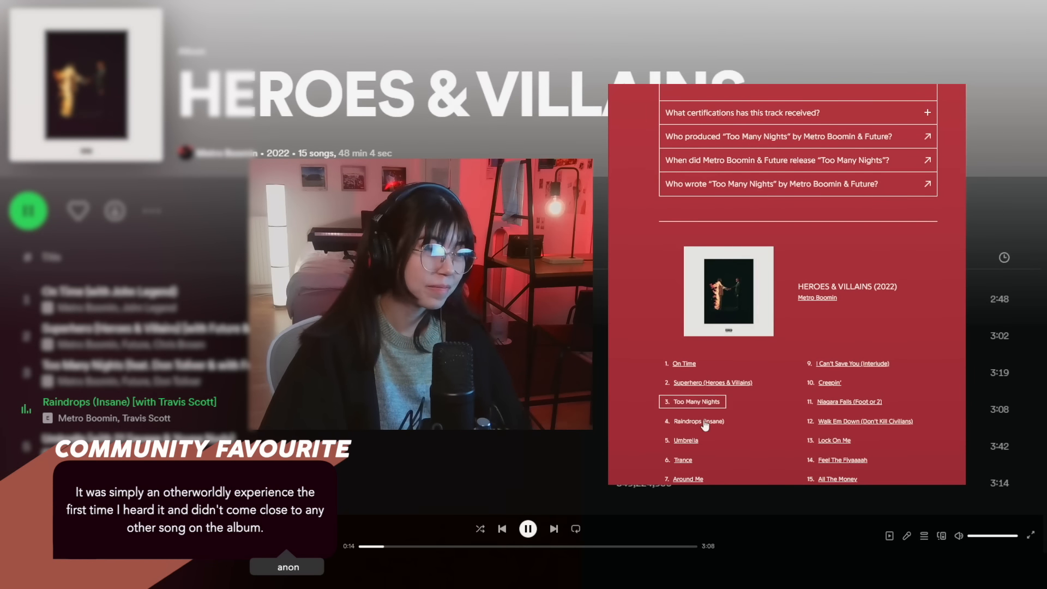
left_click(700, 422)
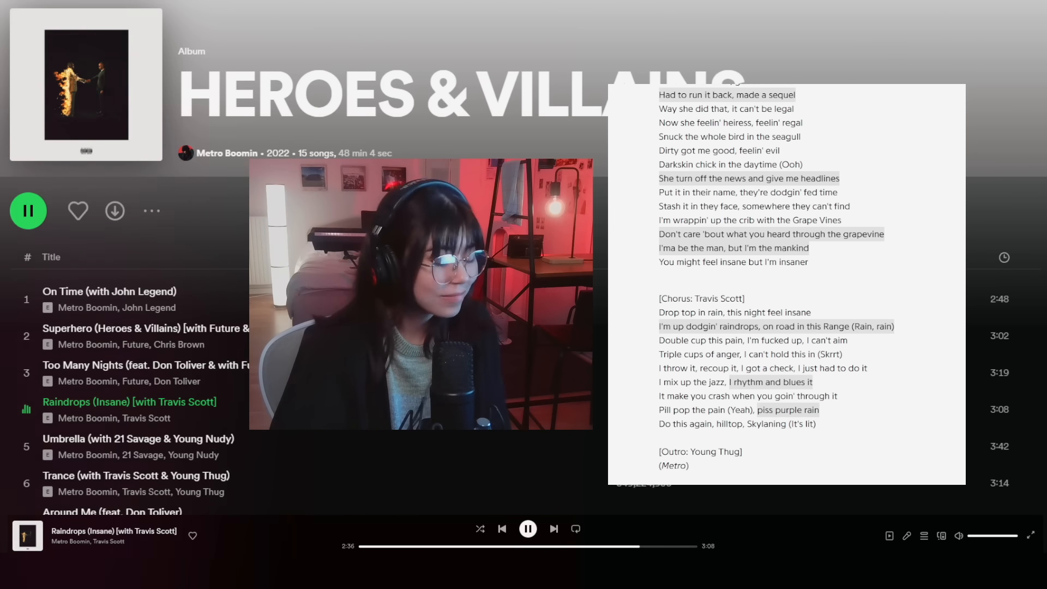
scroll("down", 3)
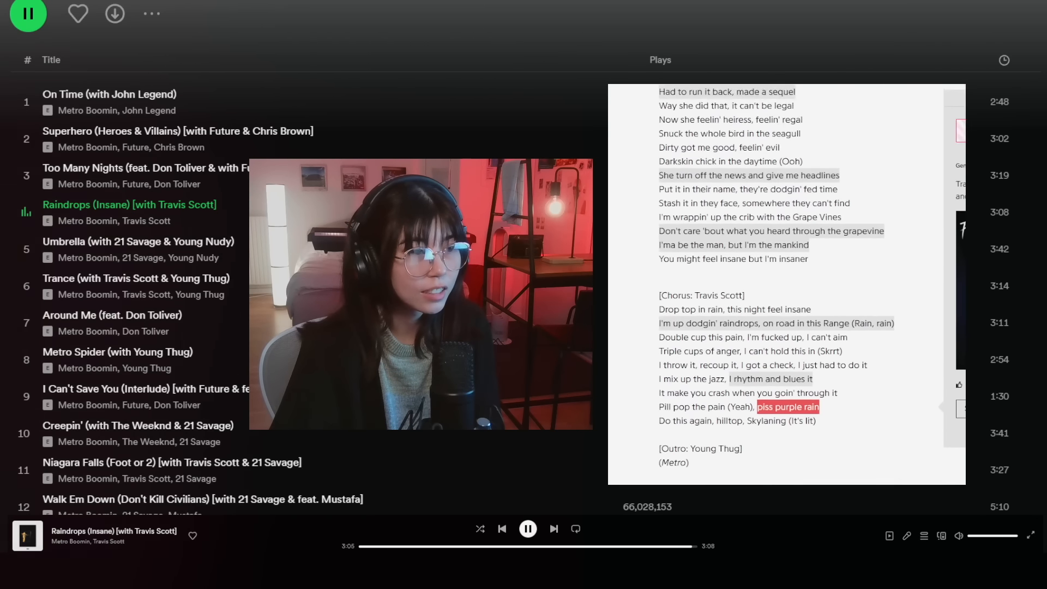
scroll("down", 3)
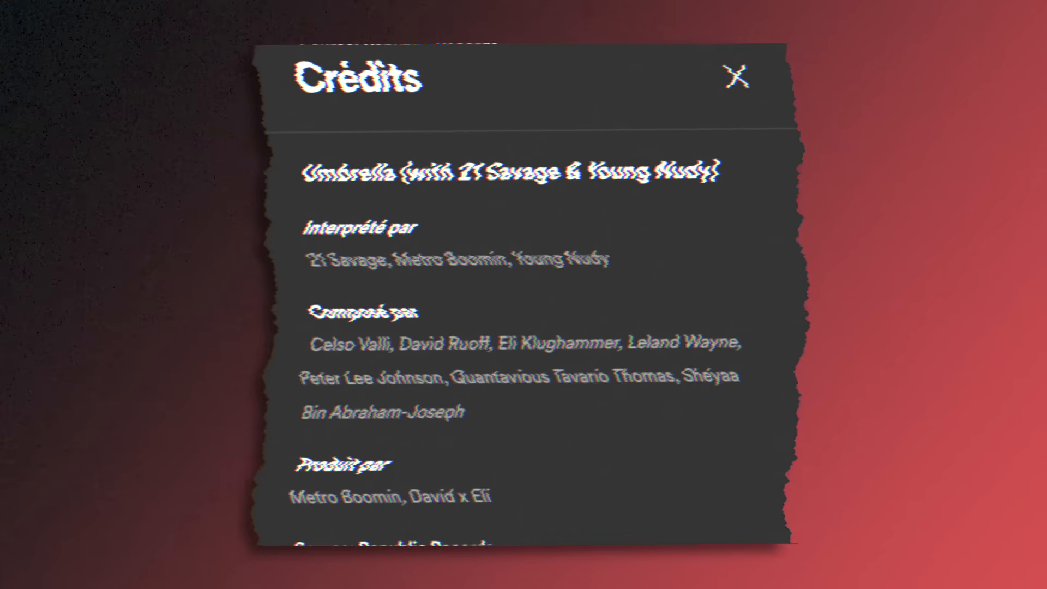
- Close the Umbrella credits and switch to its lyrics page
left_click(735, 76)
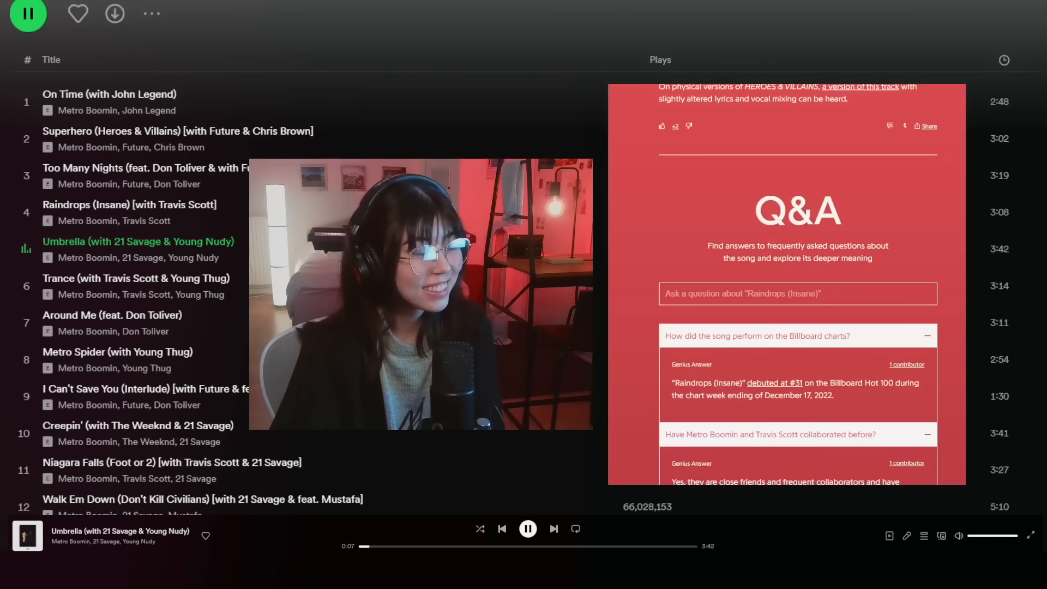
scroll("down", 3)
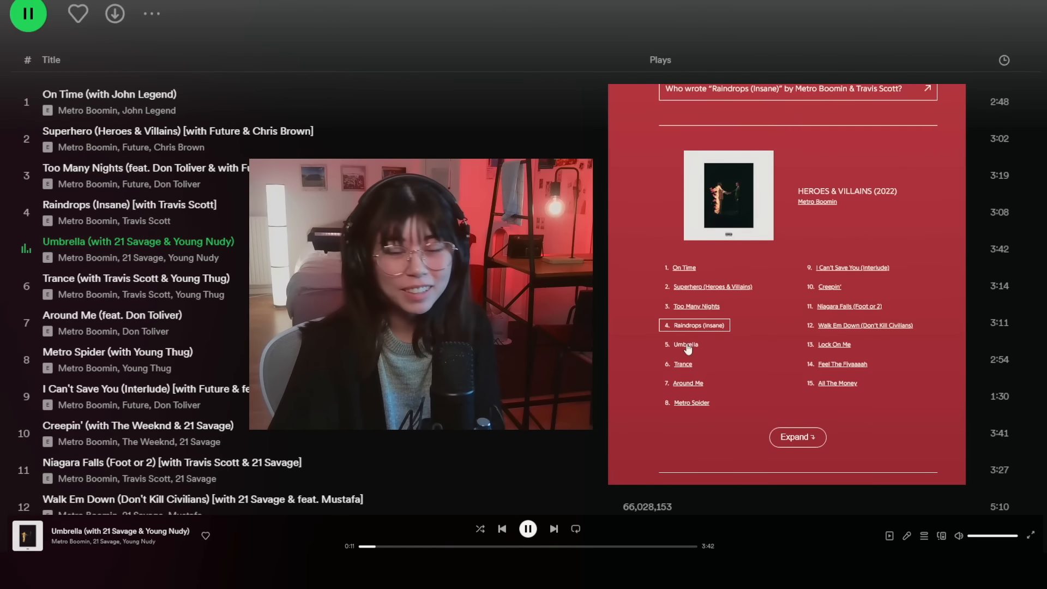
left_click(685, 345)
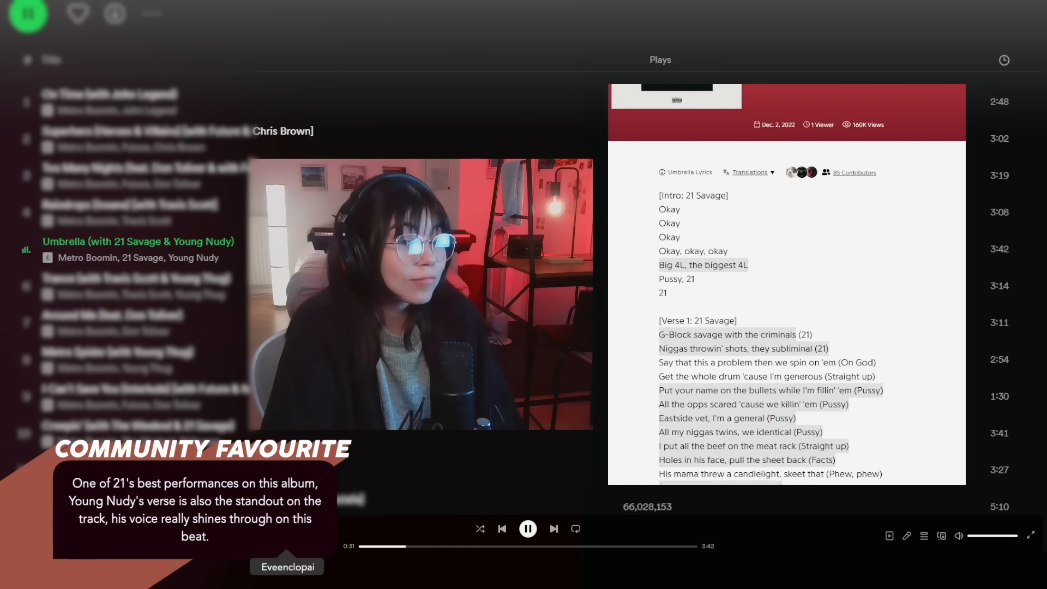
- Follow the Umbrella (with 21 Savage & Young Nudy) lyrics down as the track plays
scroll("down", 3)
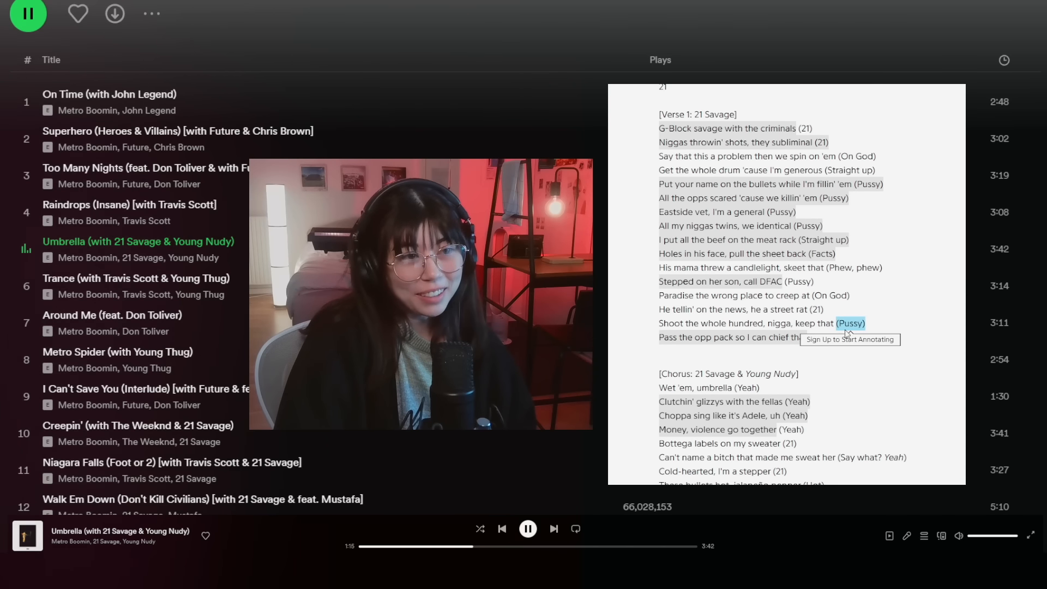
scroll("down", 3)
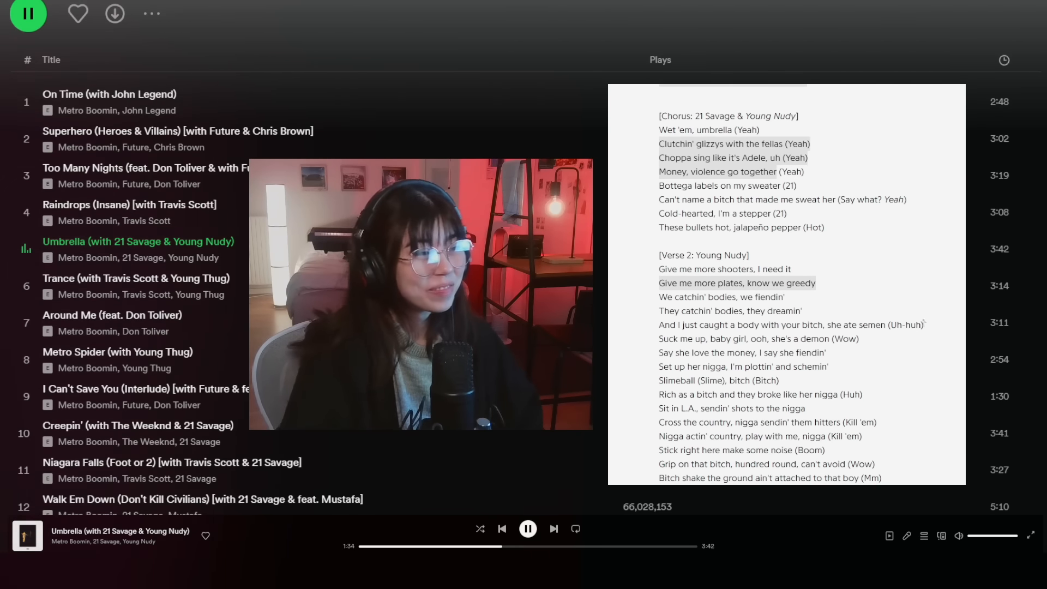
scroll("down", 3)
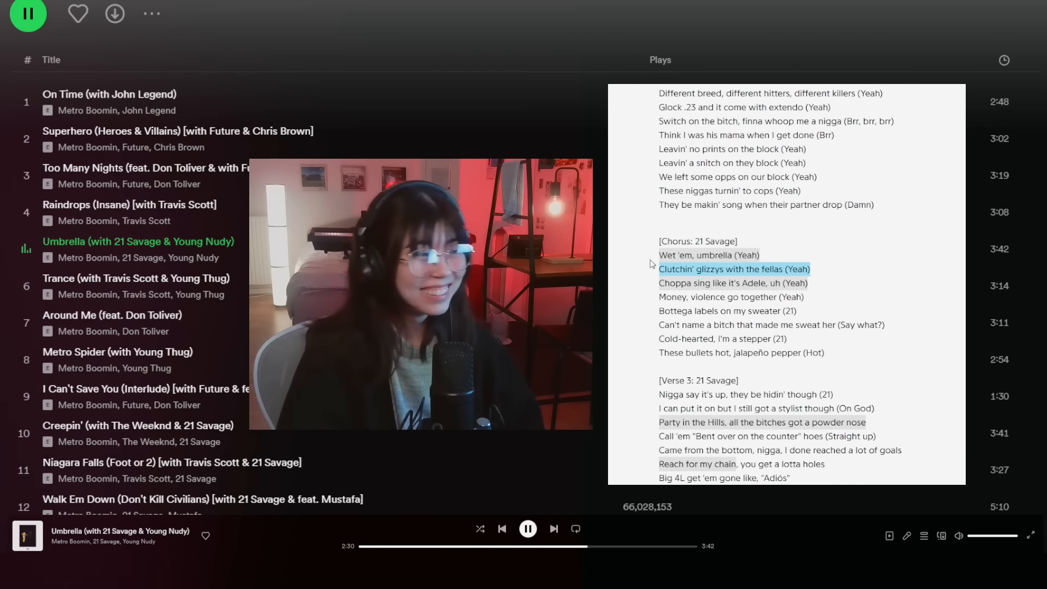
scroll("down", 3)
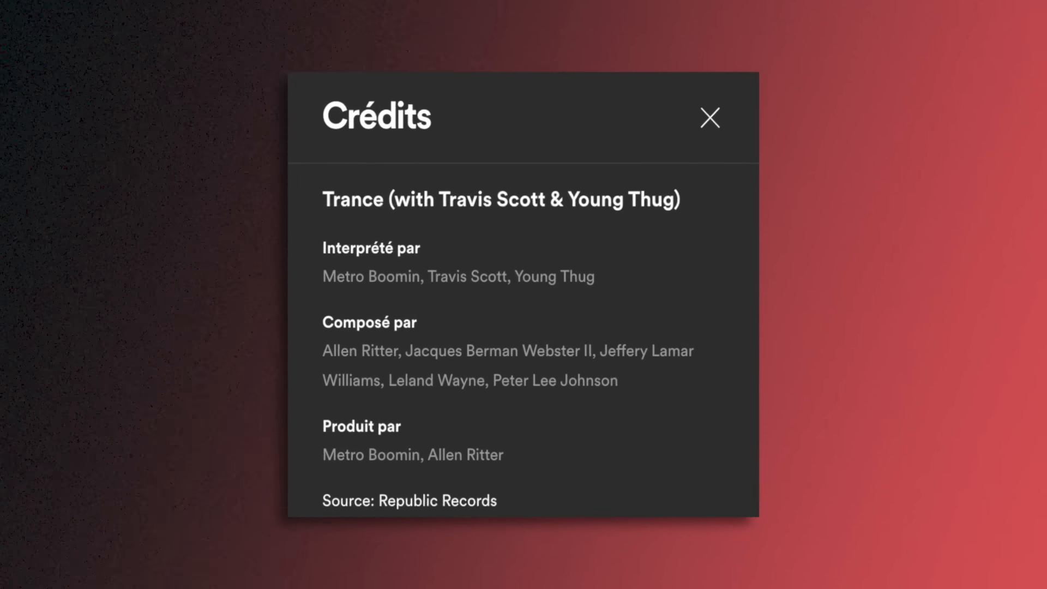
- Close the Trance credits dialog and let the album keep playing
left_click(710, 118)
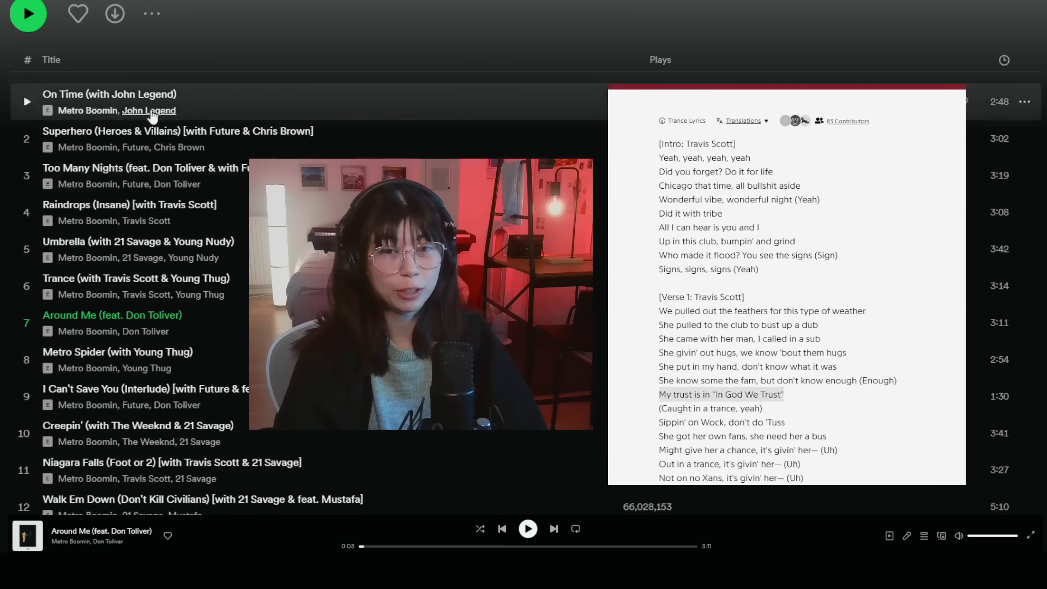
mouse_move(129, 260)
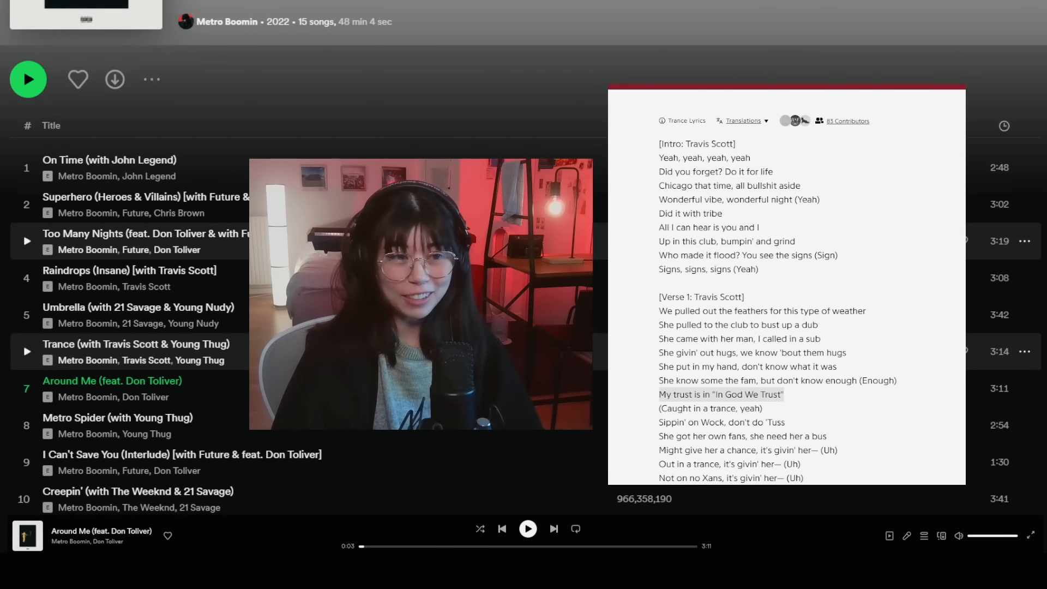
- Scroll down the track list toward Around Me (feat. Don Toliver)
scroll("down", 3)
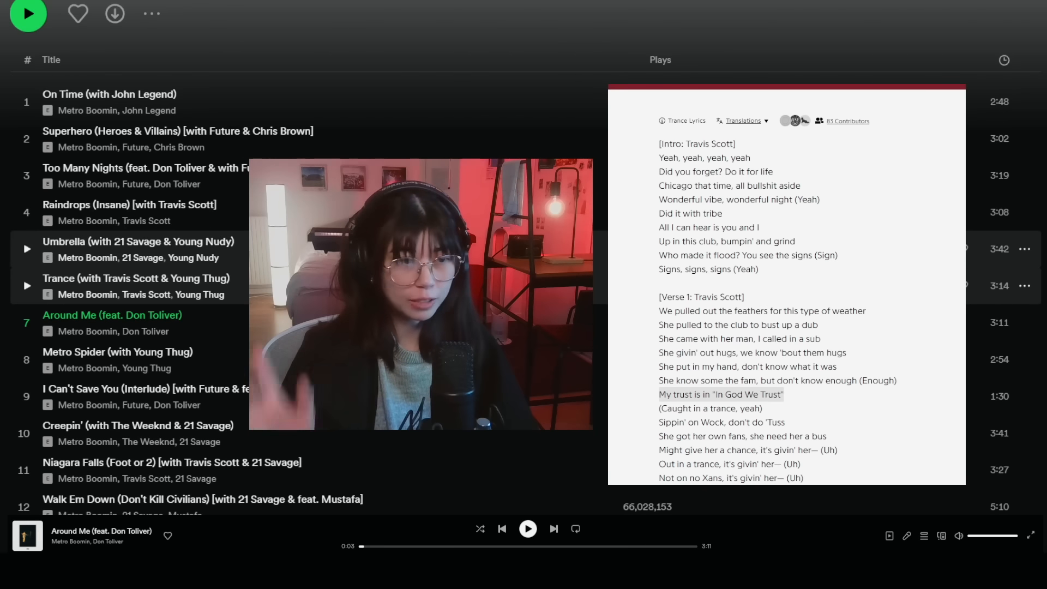
scroll("down", 3)
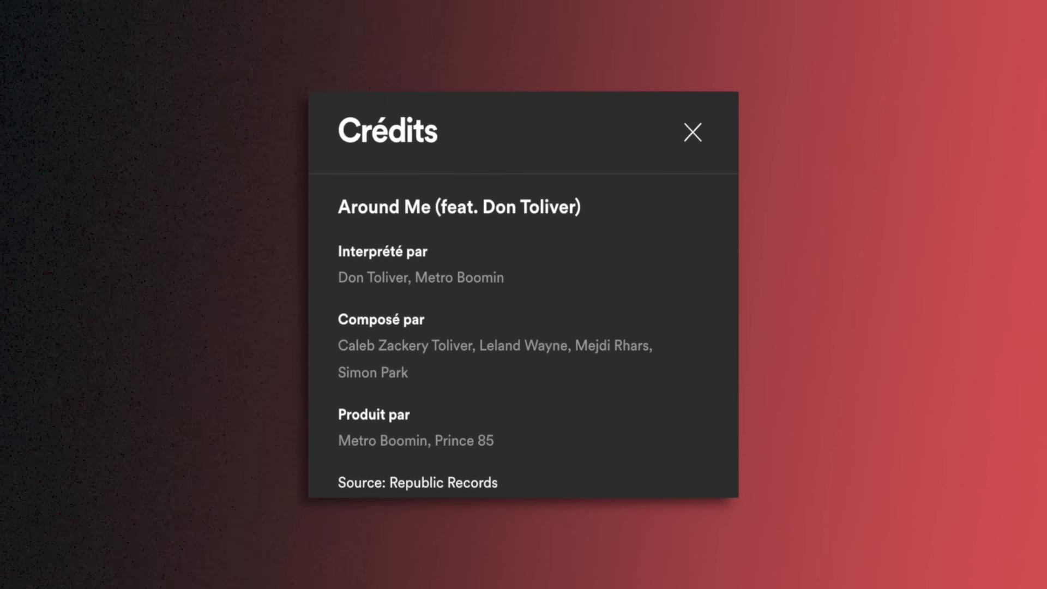
- Close the Around Me credits and follow its lyrics as it plays to the outro
left_click(691, 132)
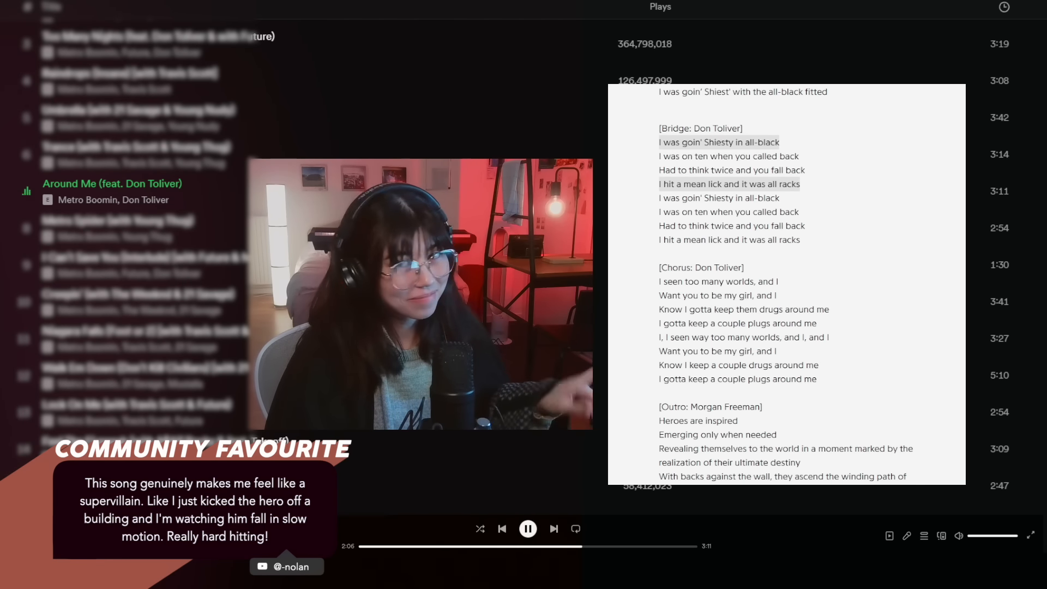
scroll("down", 3)
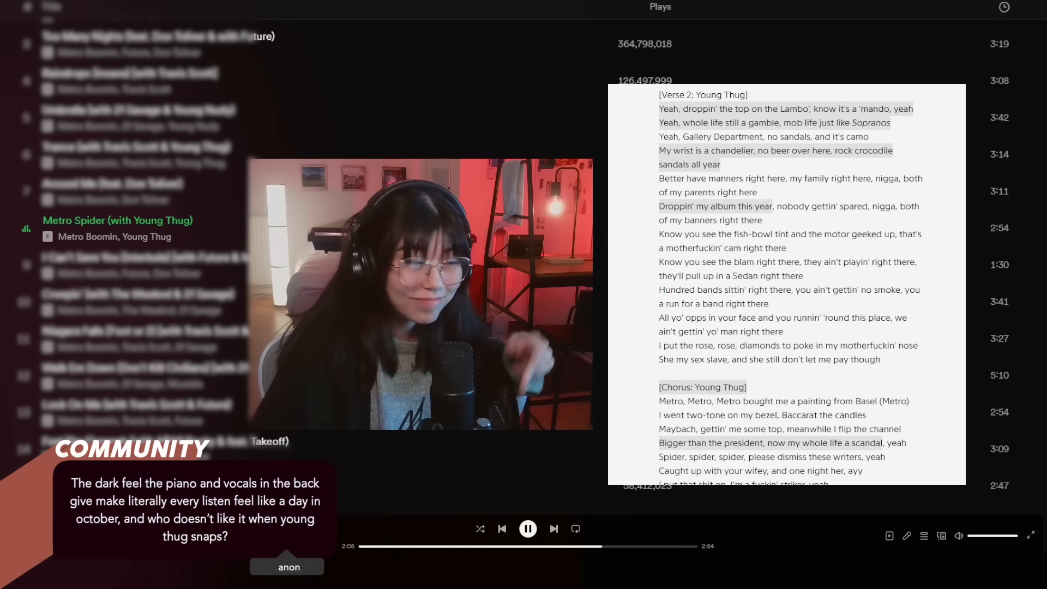
- Scroll the Metro Spider (with Young Thug) lyrics as the track plays
scroll("down", 3)
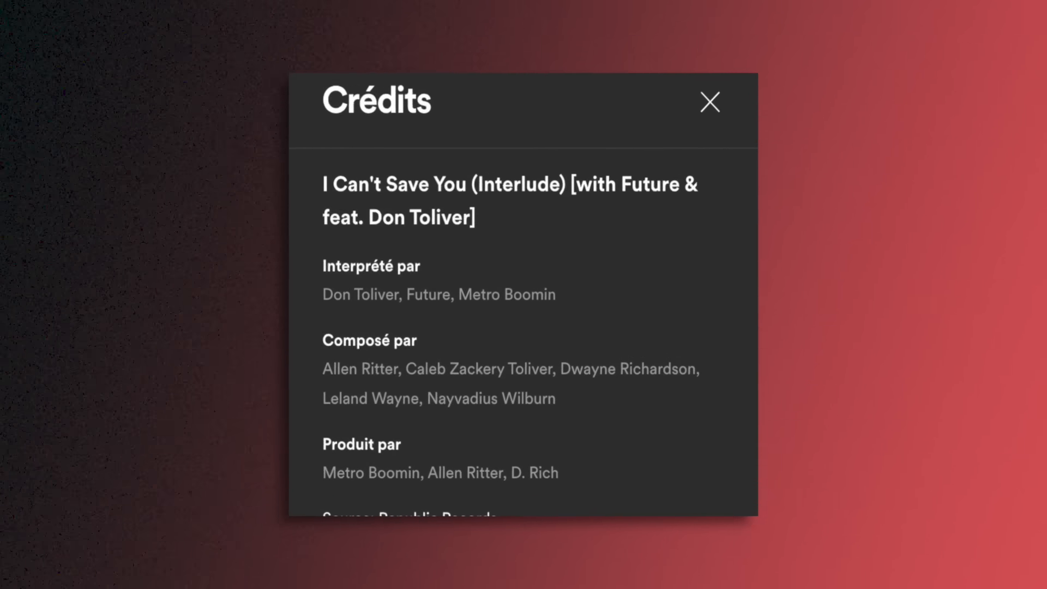
- Show the Credits dialog for Creepin' (with The Weeknd & 21 Savage)
left_click(709, 102)
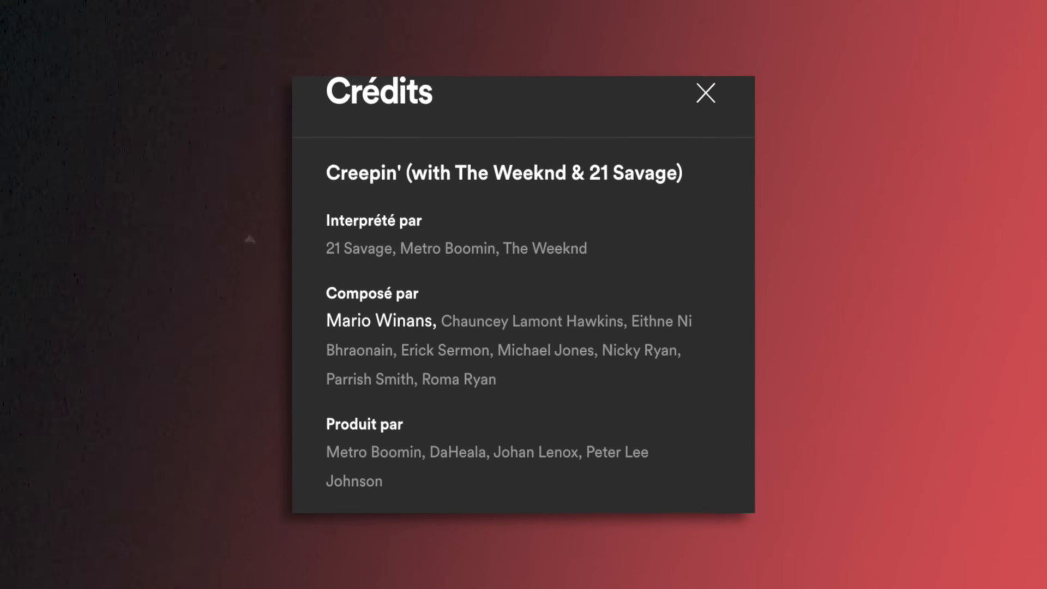
- Close the Creepin' credits and scroll its lyrics as the song plays toward Niagara Falls (Foot or 2)
left_click(705, 91)
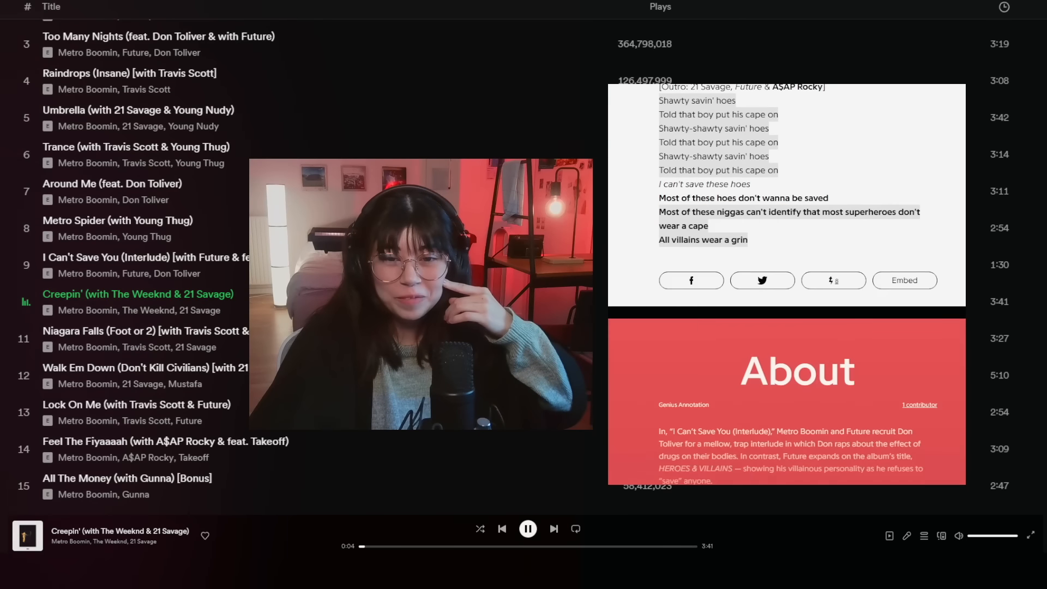
scroll("down", 3)
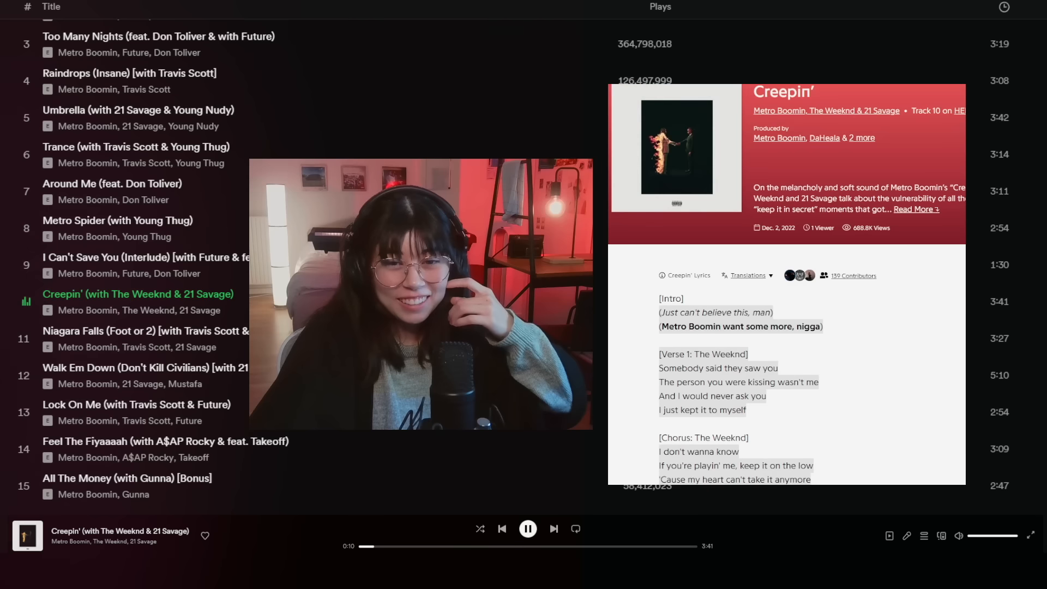
scroll("down", 3)
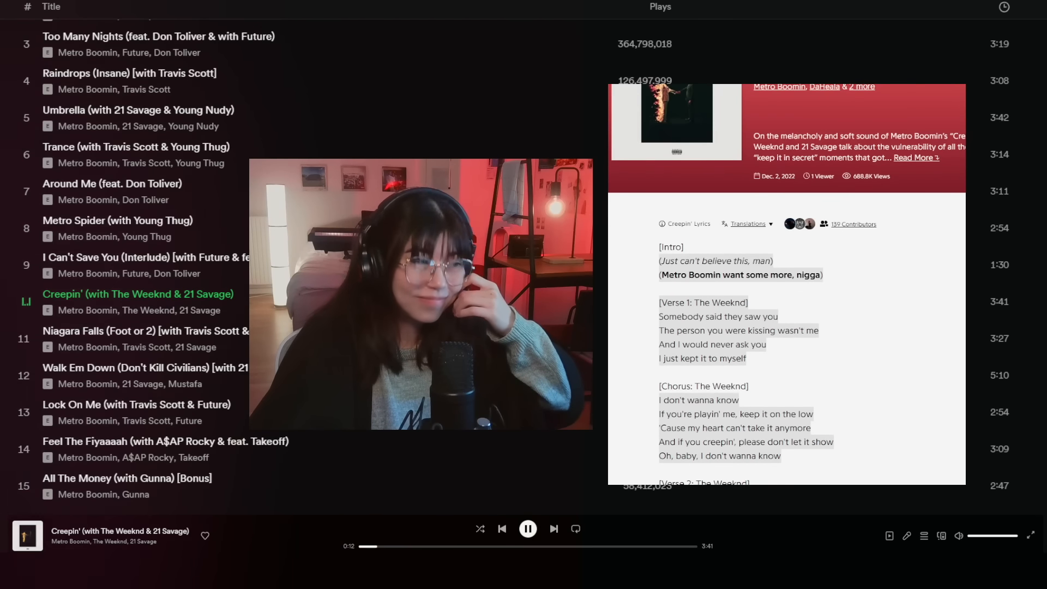
scroll("down", 3)
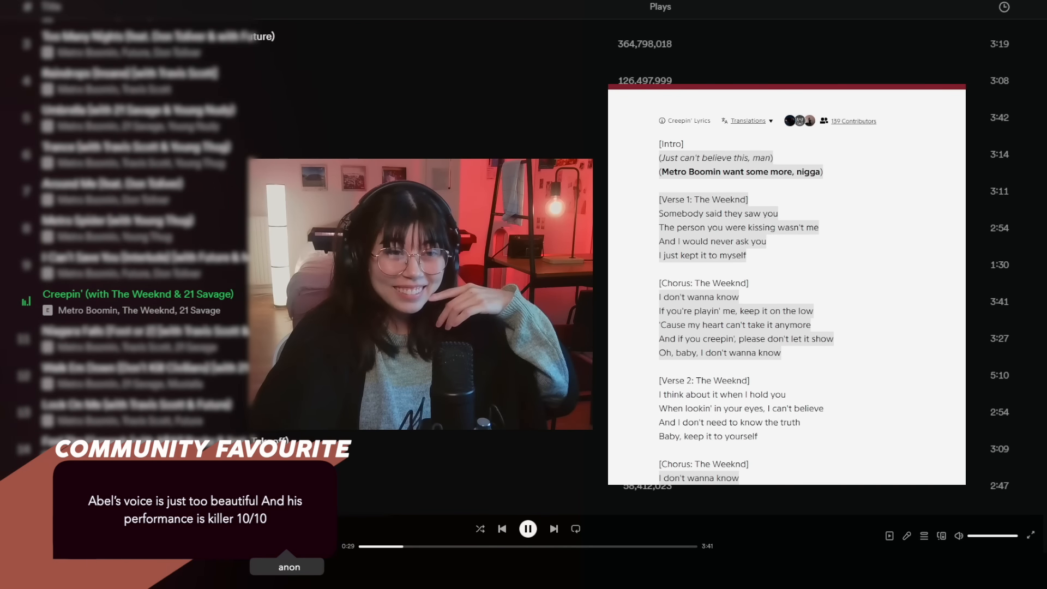
scroll("down", 3)
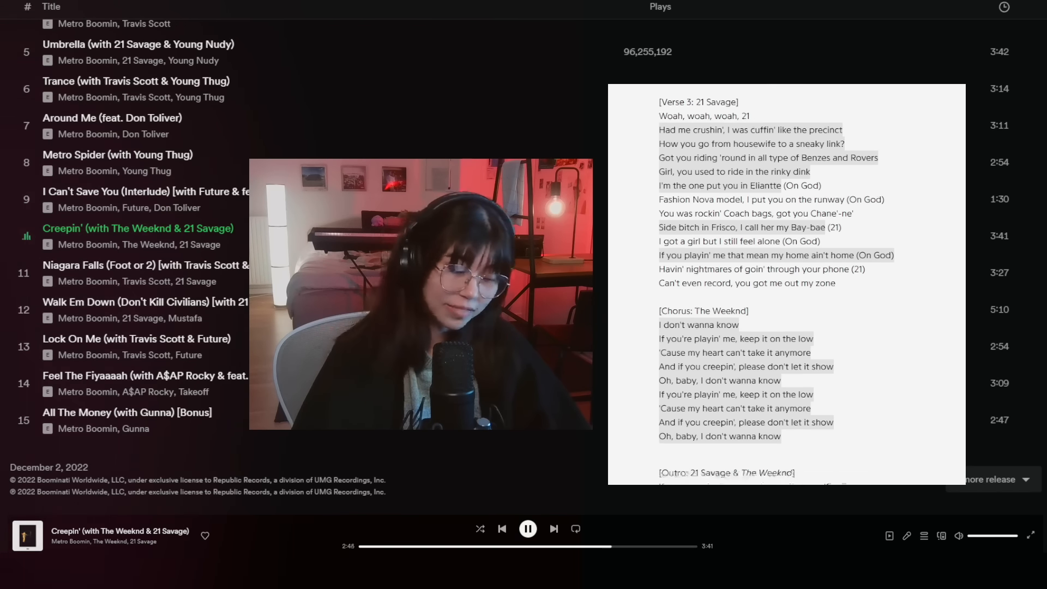
scroll("down", 3)
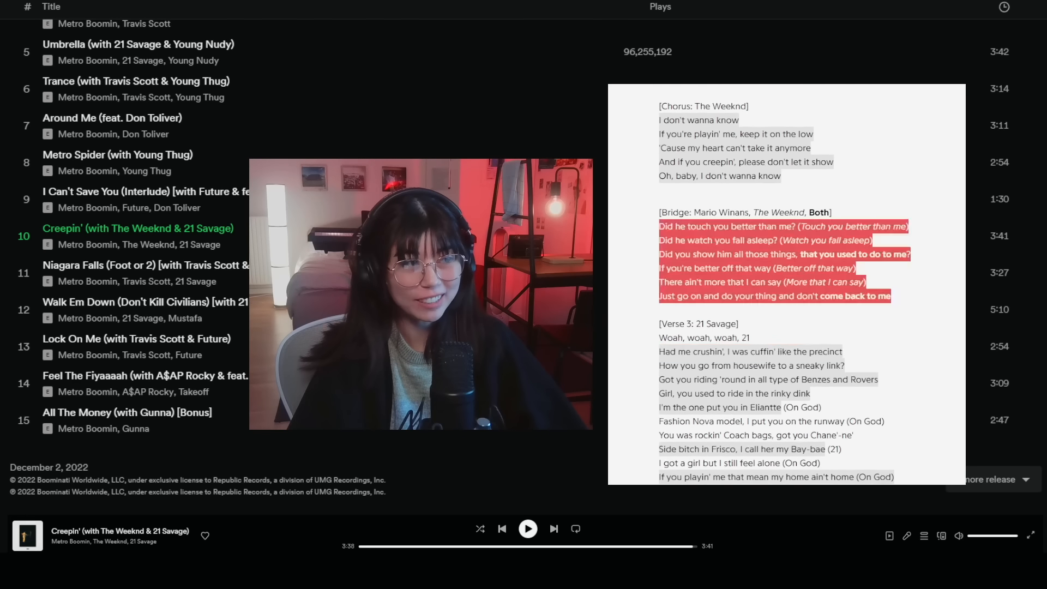
scroll("down", 3)
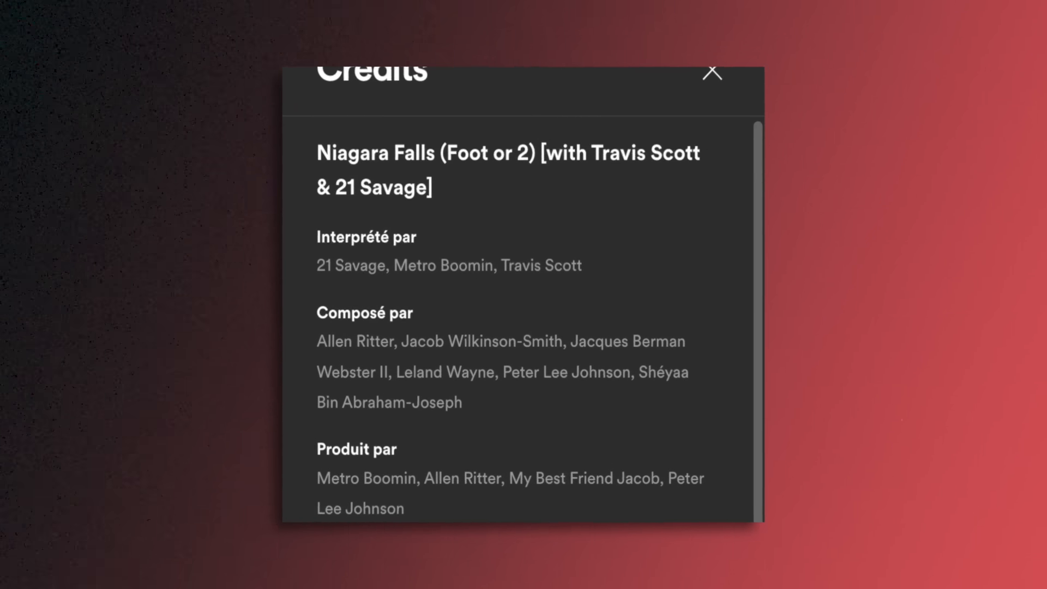
- Close the Niagara Falls (Foot or 2) credits and follow its lyrics as the track plays
left_click(712, 72)
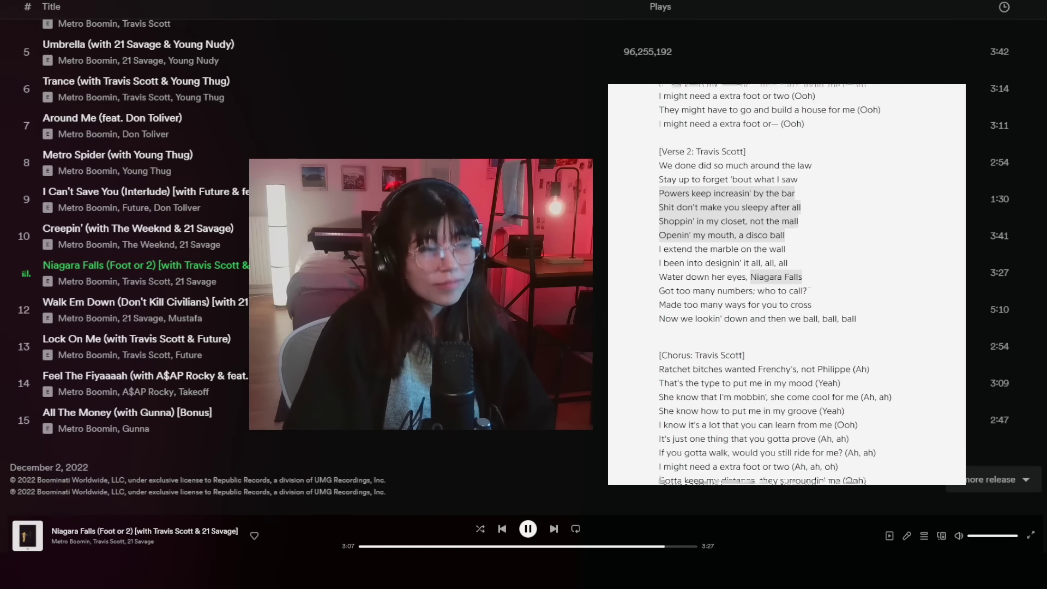
scroll("down", 3)
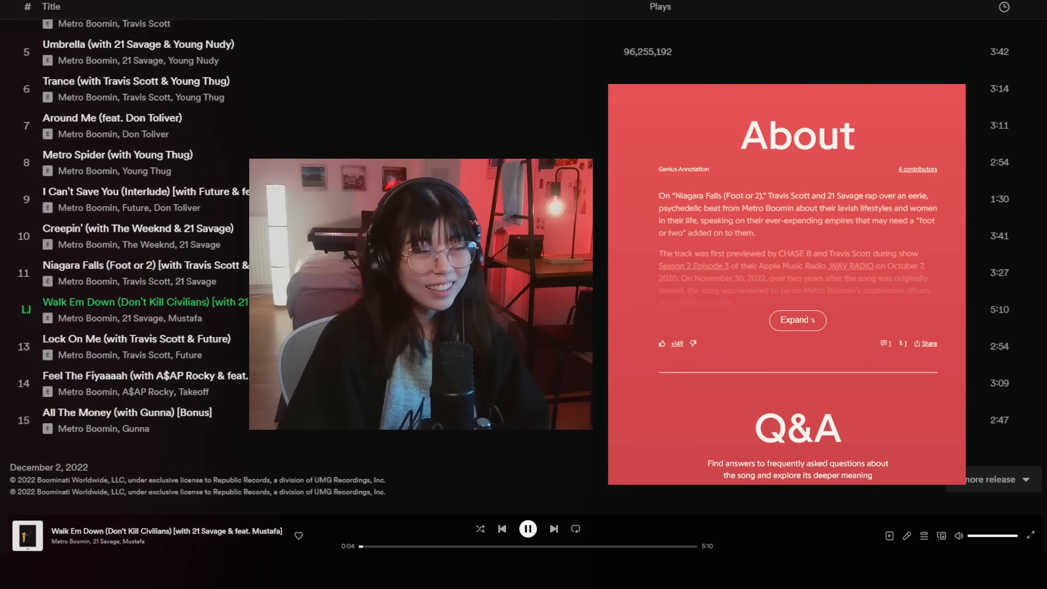
- Scroll the Walk Em Down (Don't Kill Civilians) lyrics toward 21 Savage's second verse
scroll("down", 3)
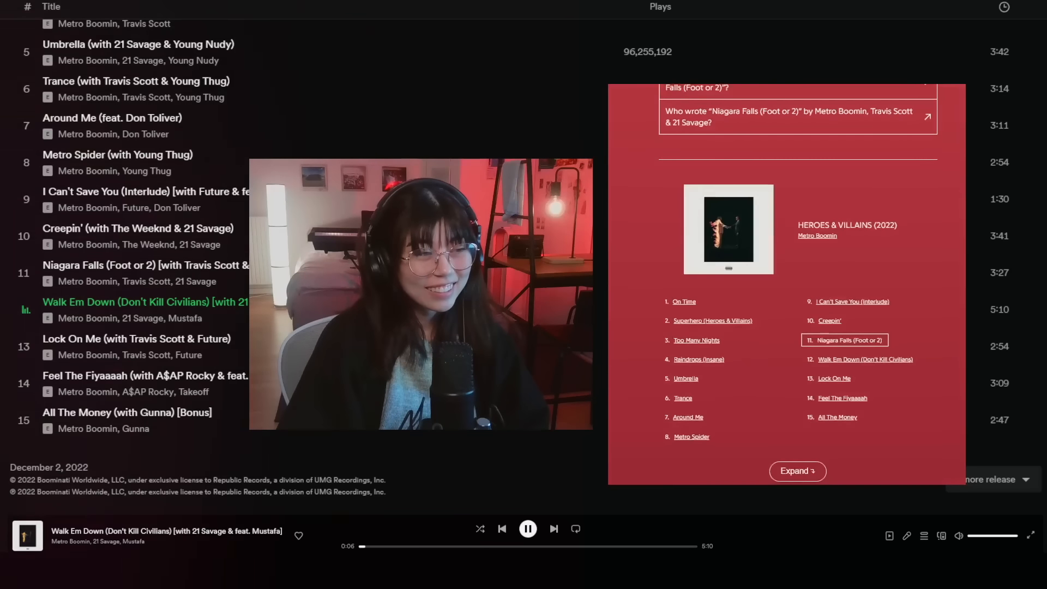
scroll("down", 3)
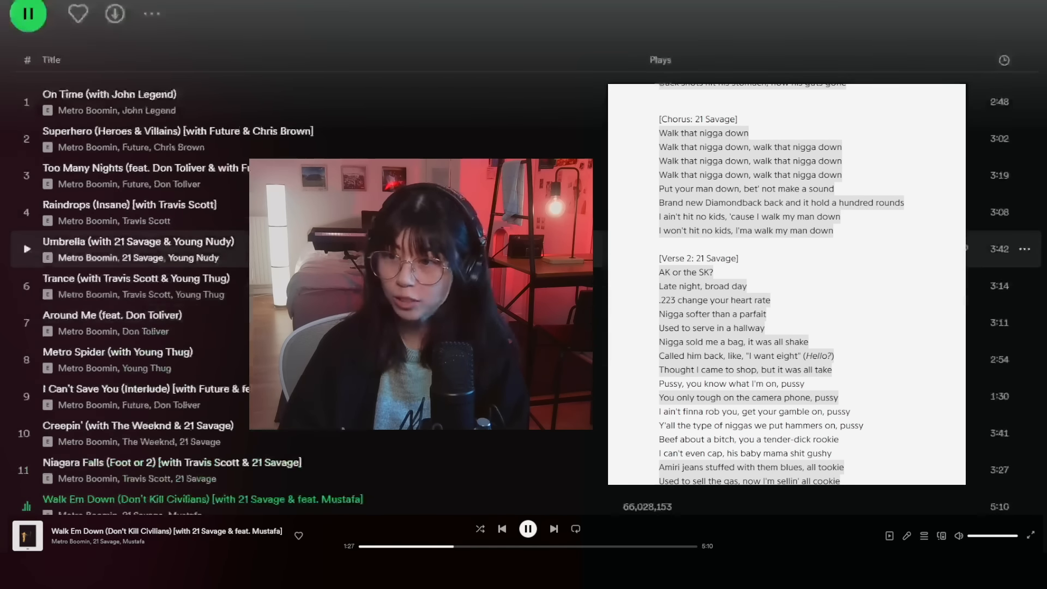
- Scroll on through the lyrics as Lock On Me (with Travis Scott & Future) comes up
scroll("down", 3)
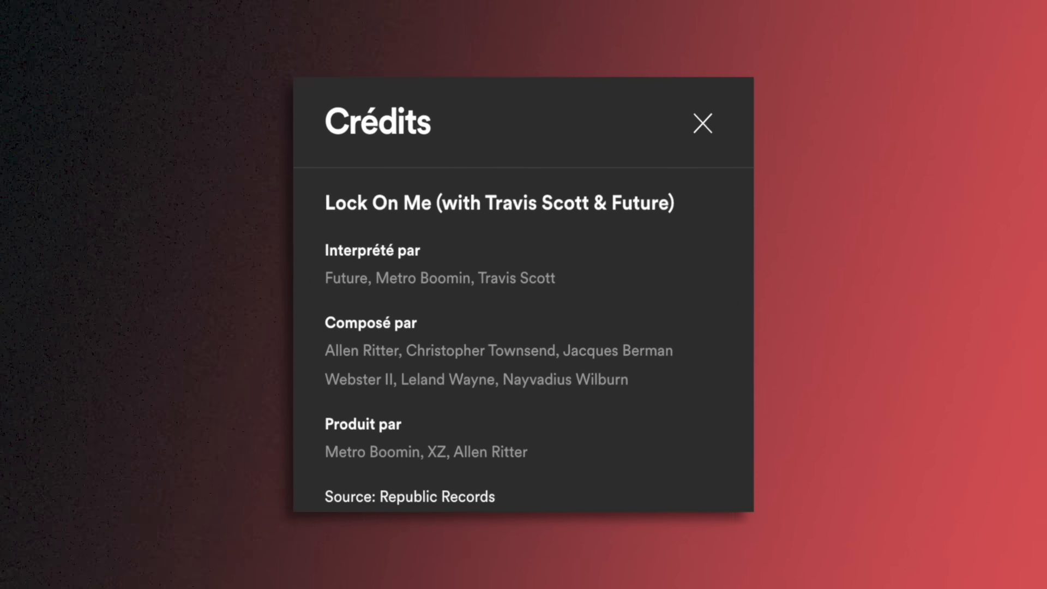
- Close the Lock On Me credits ahead of Feel The Fiyaaaah (with A$AP Rocky & feat. Takeoff)
left_click(702, 122)
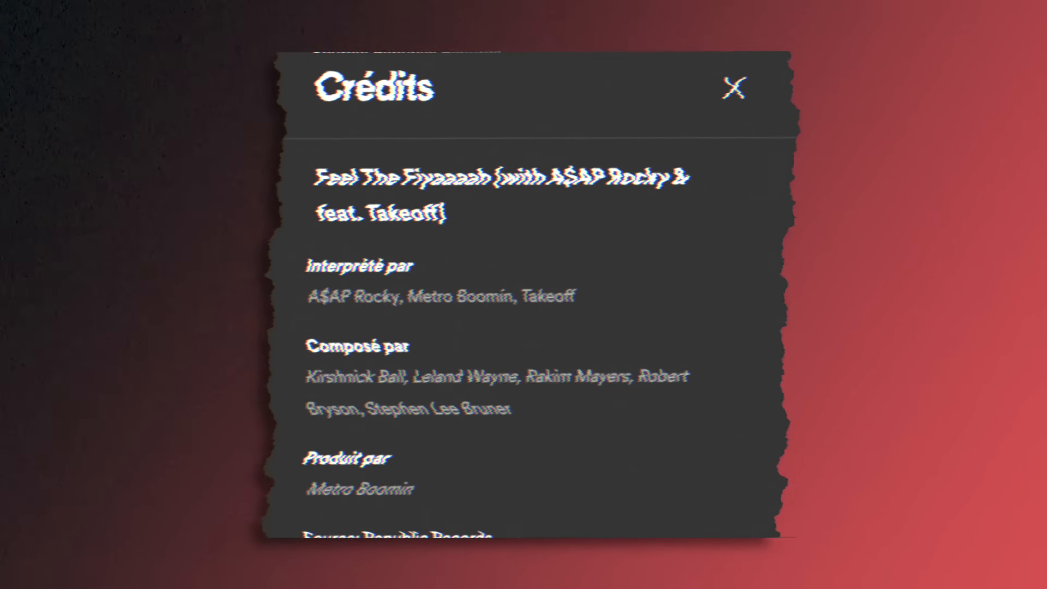
- Close the Feel The Fiyaaaah credits, returning to the album track list as it plays
left_click(733, 87)
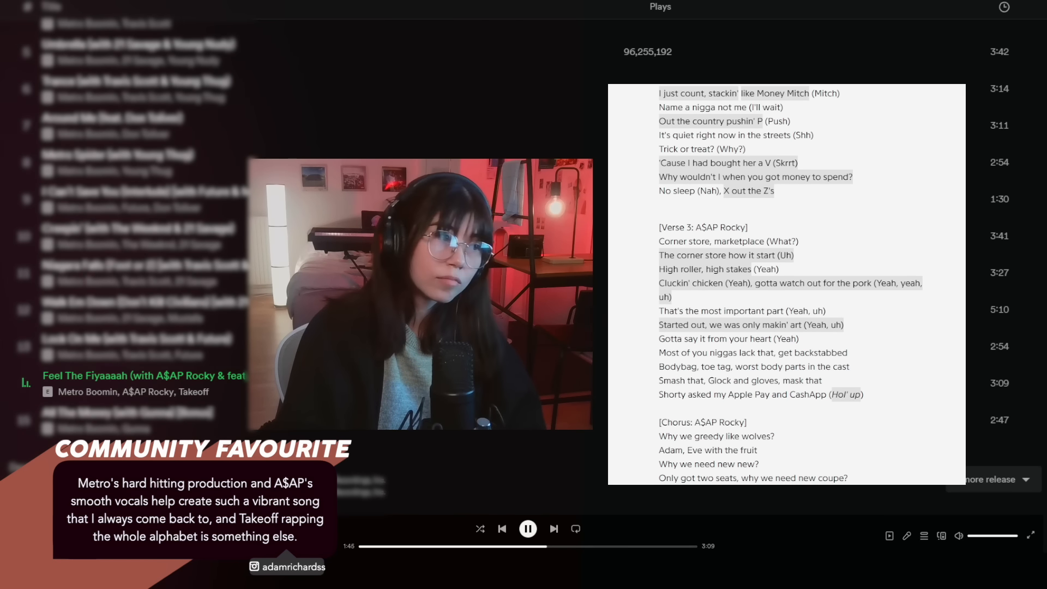
- Scroll through the Feel The Fiyaaaah lyrics until the song ends at All The Money (with Gunna) [Bonus]
scroll("down", 3)
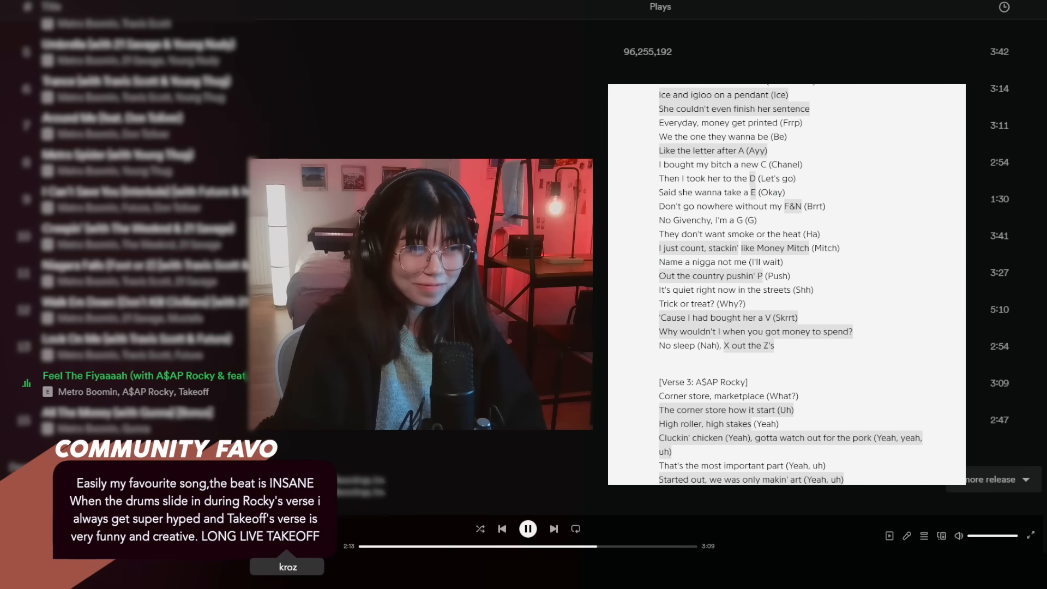
scroll("down", 3)
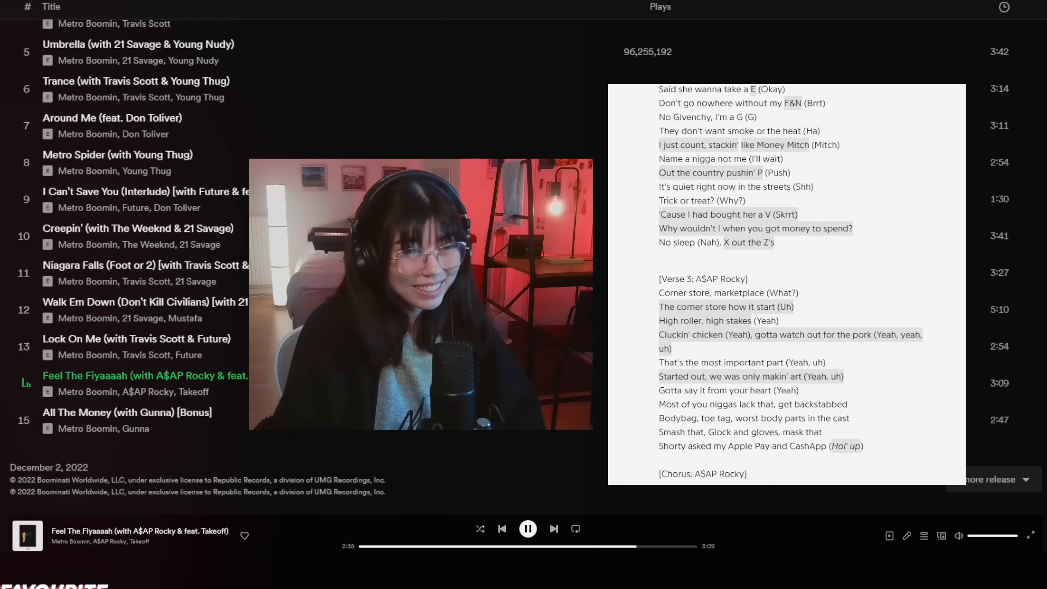
scroll("down", 3)
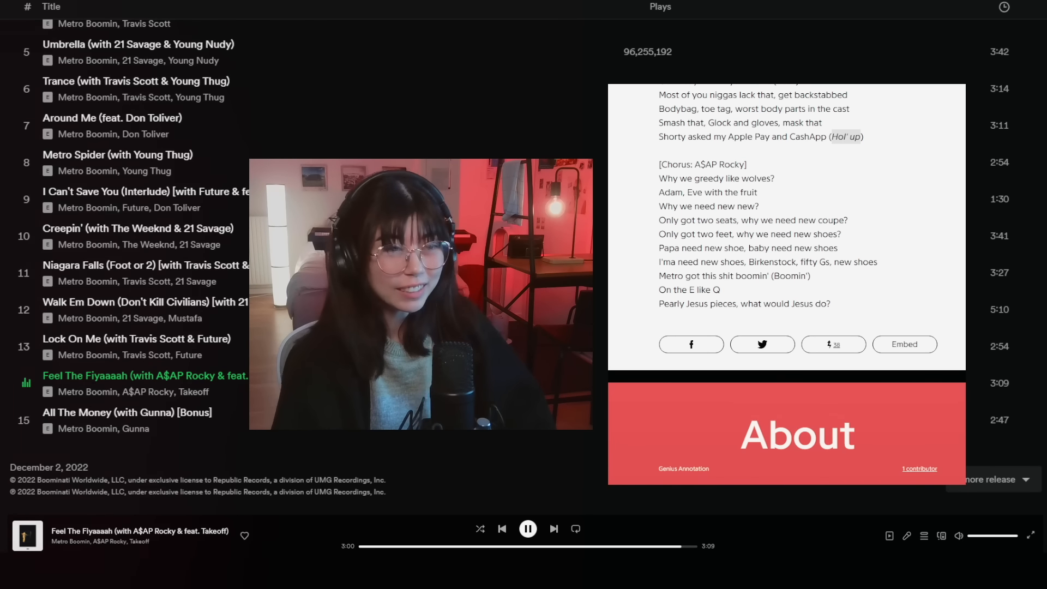
scroll("down", 3)
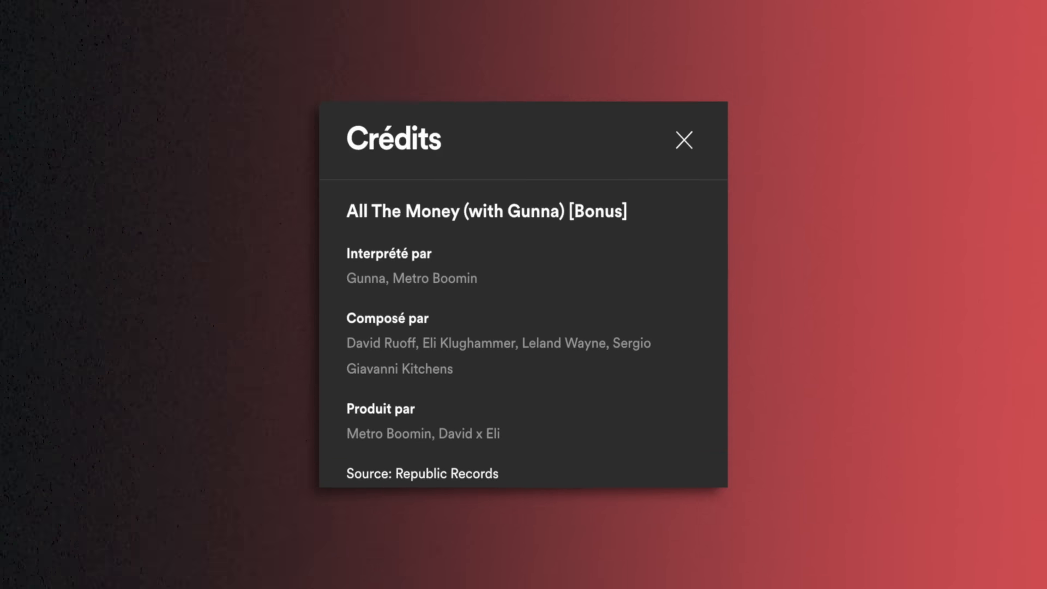
- Close the All The Money credits and read its lyrics to the outro as the album loops back to On Time
left_click(682, 140)
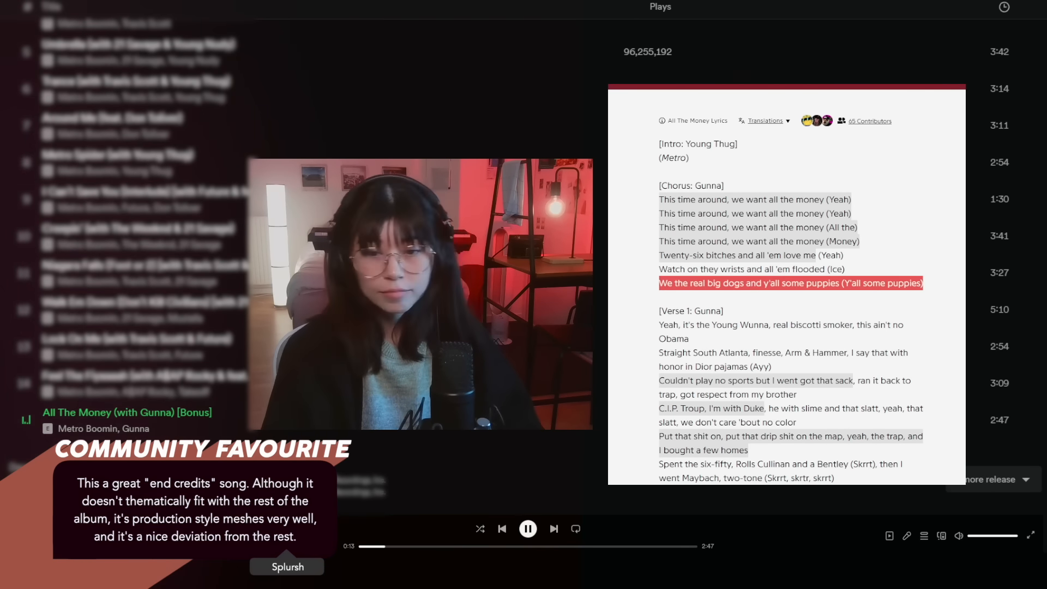
scroll("down", 3)
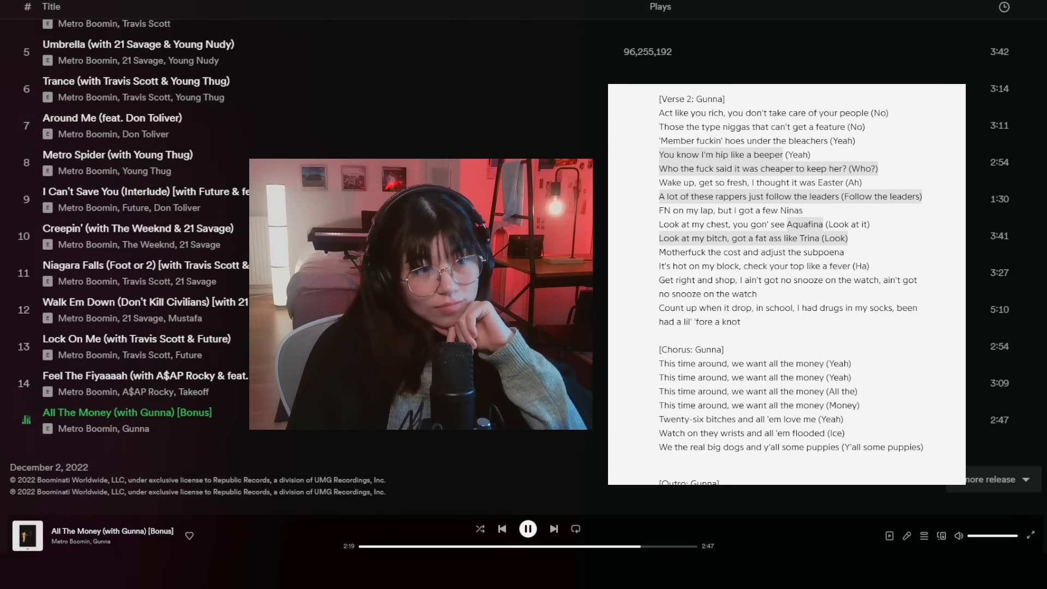
scroll("down", 3)
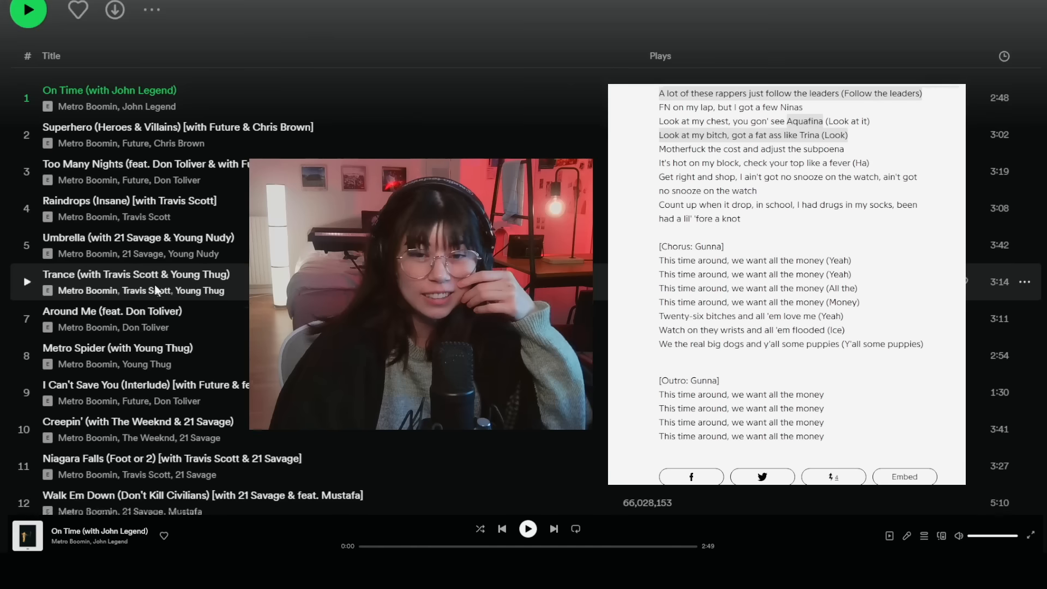
scroll("down", 3)
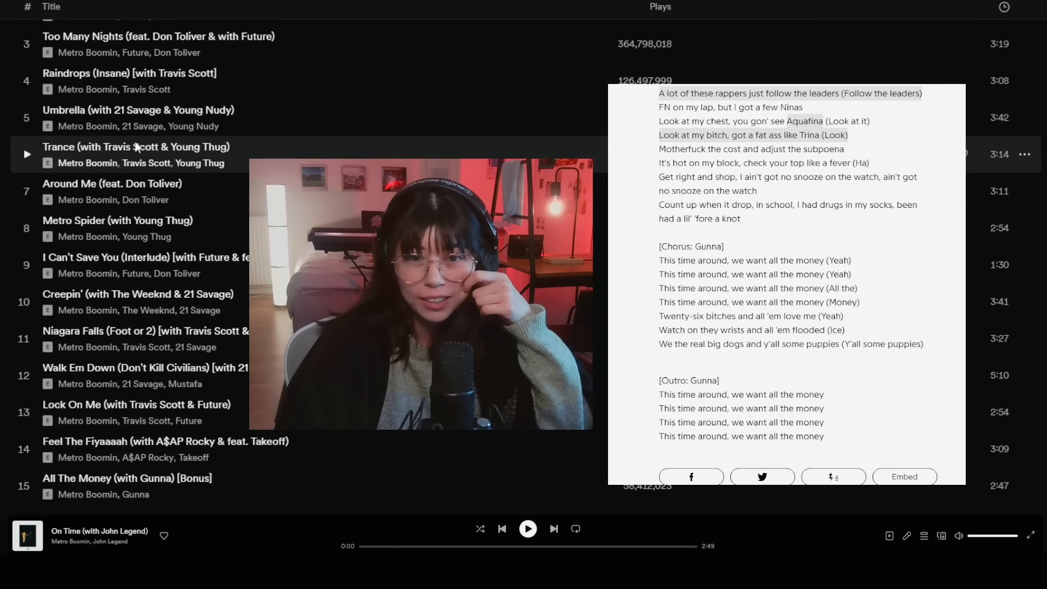
mouse_move(155, 236)
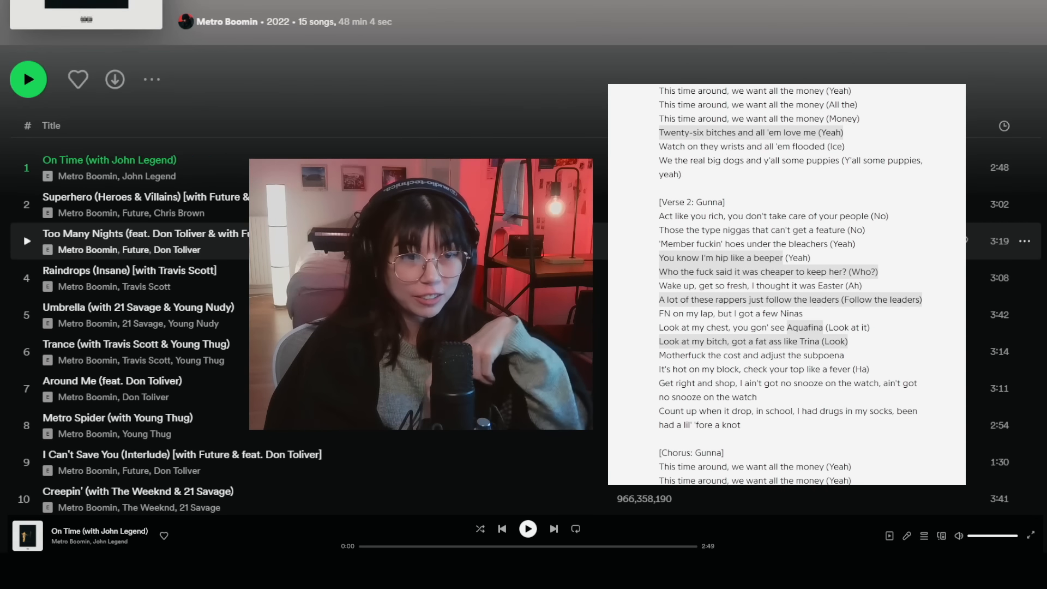
scroll("down", 3)
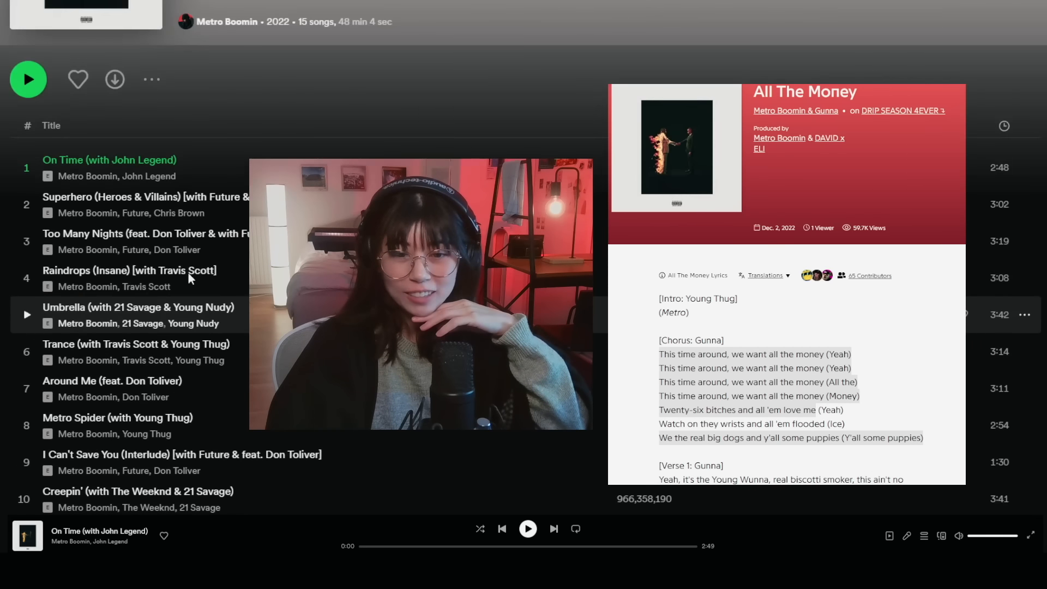
scroll("down", 3)
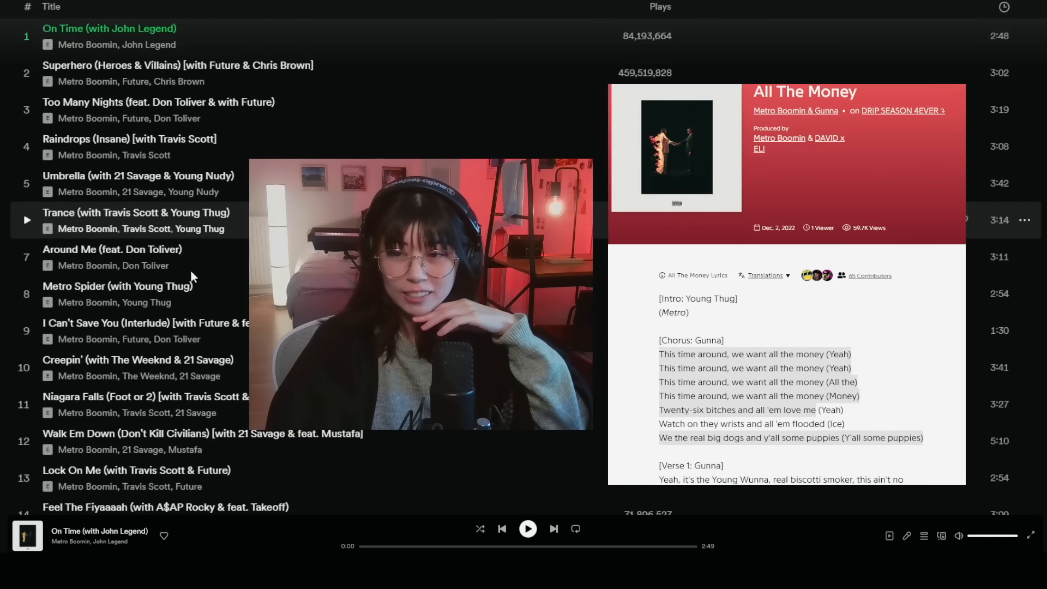
scroll("down", 3)
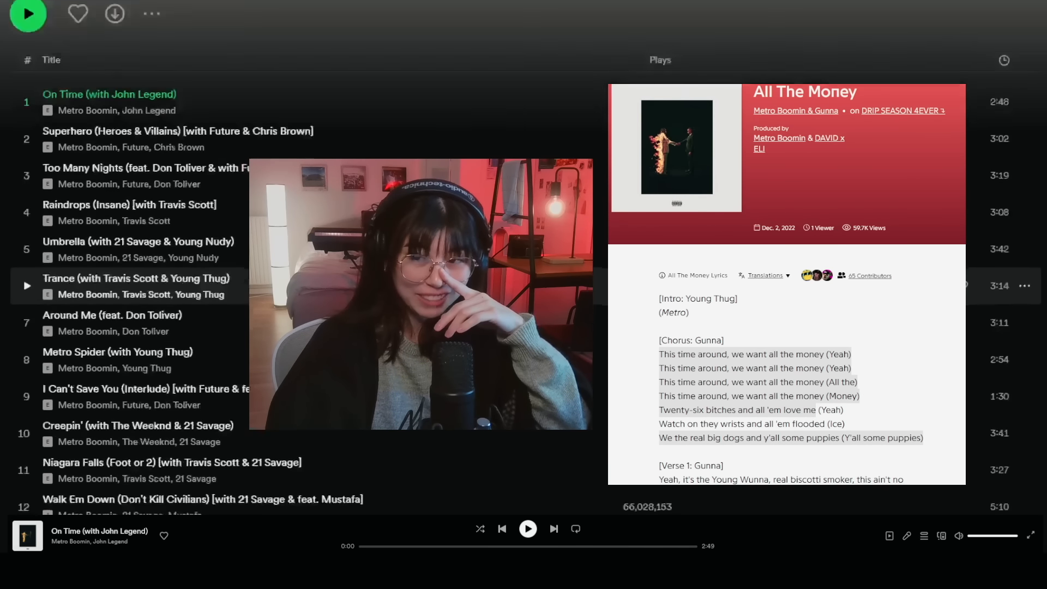
scroll("down", 3)
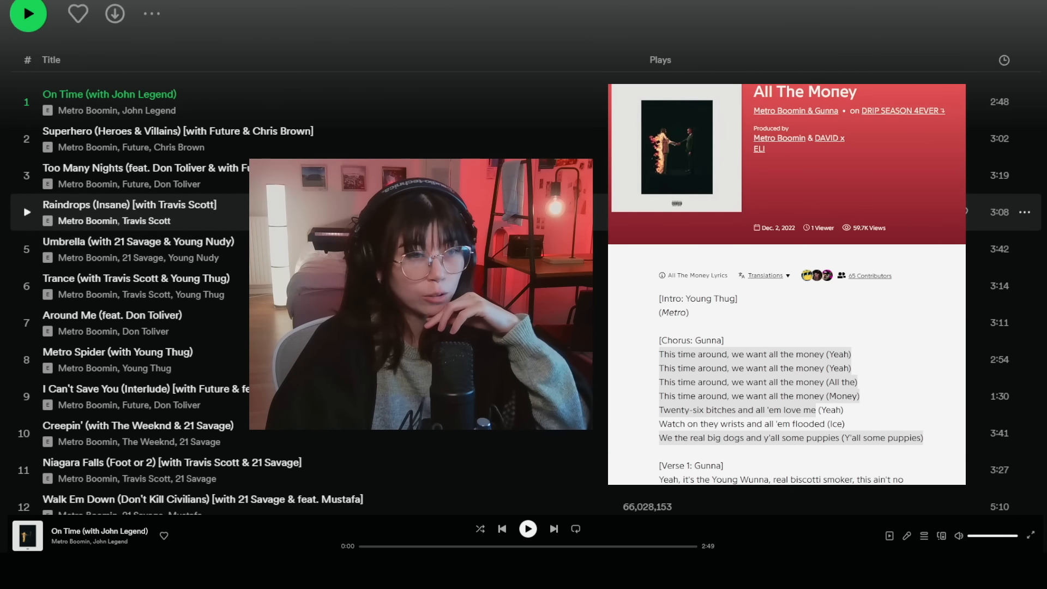
scroll("down", 3)
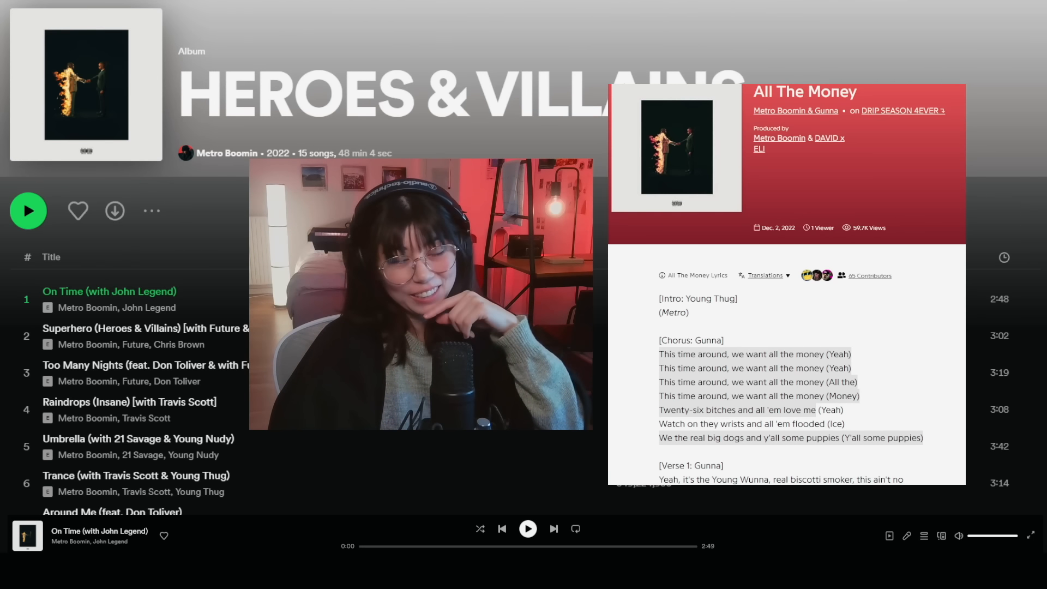
scroll("down", 3)
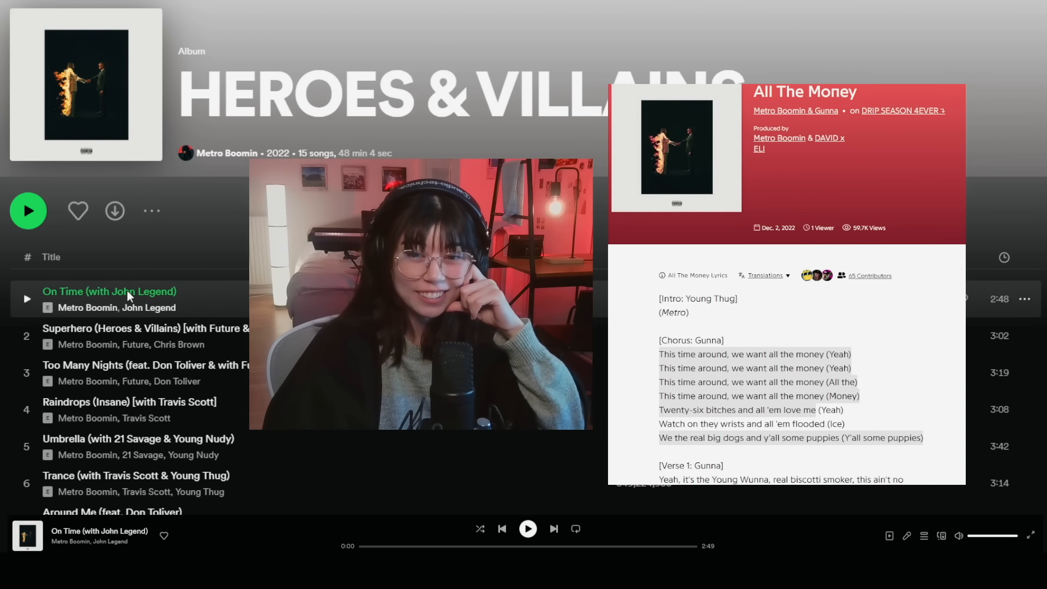
scroll("down", 3)
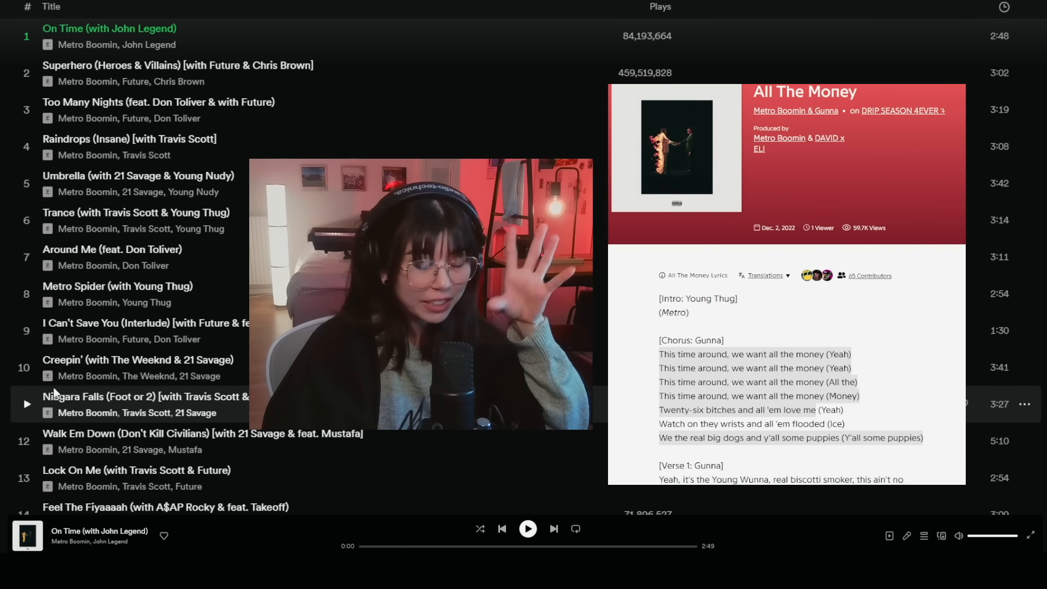
scroll("down", 3)
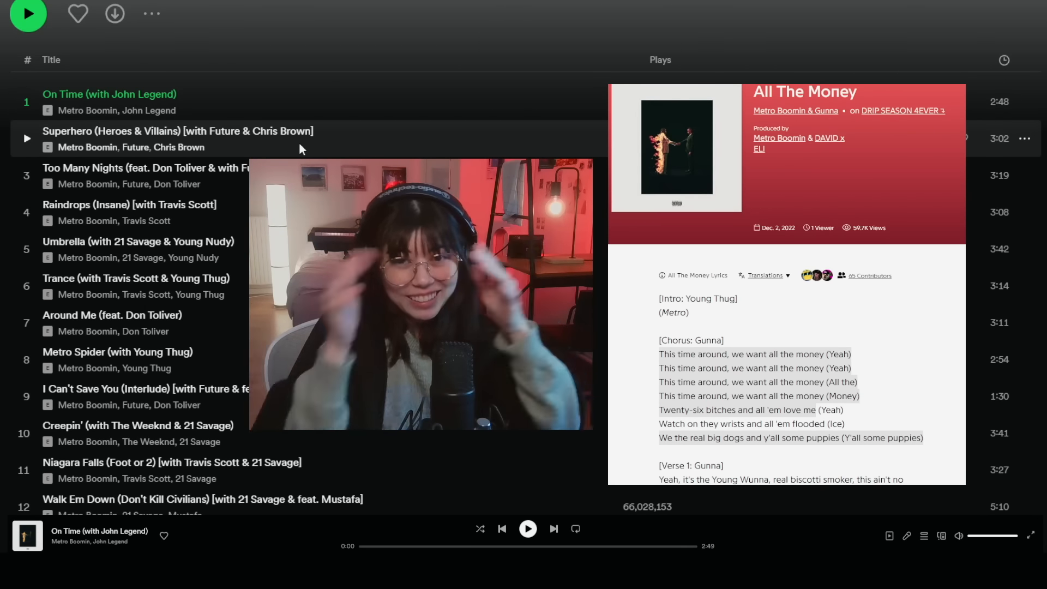
scroll("down", 3)
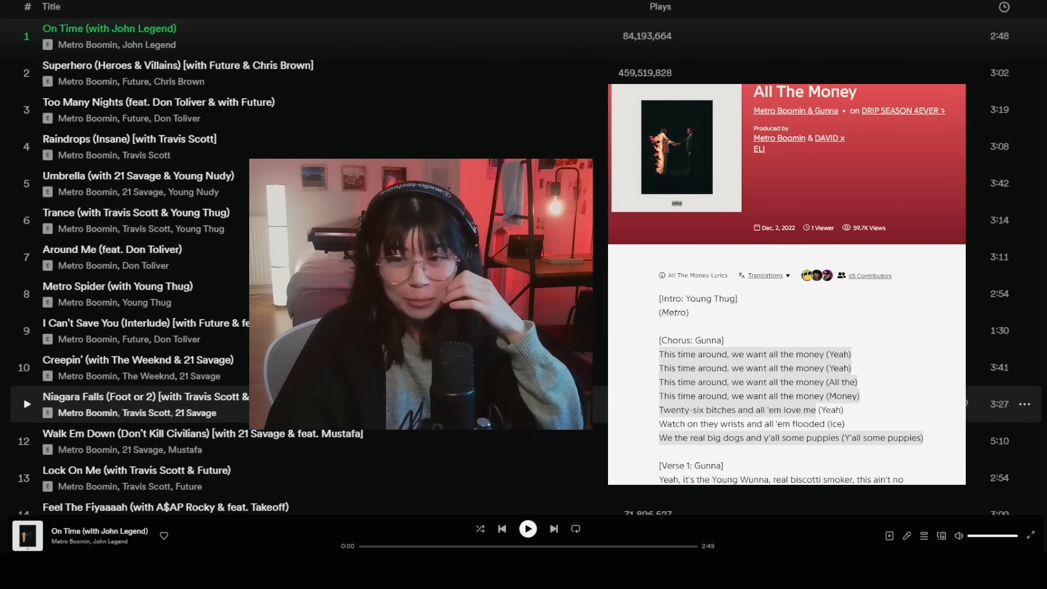
scroll("down", 3)
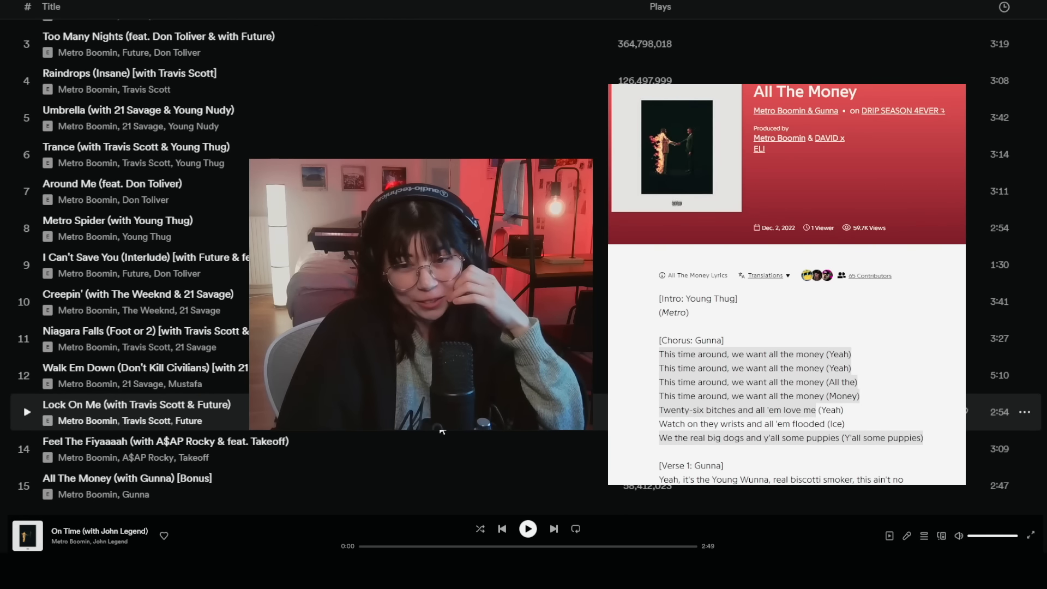